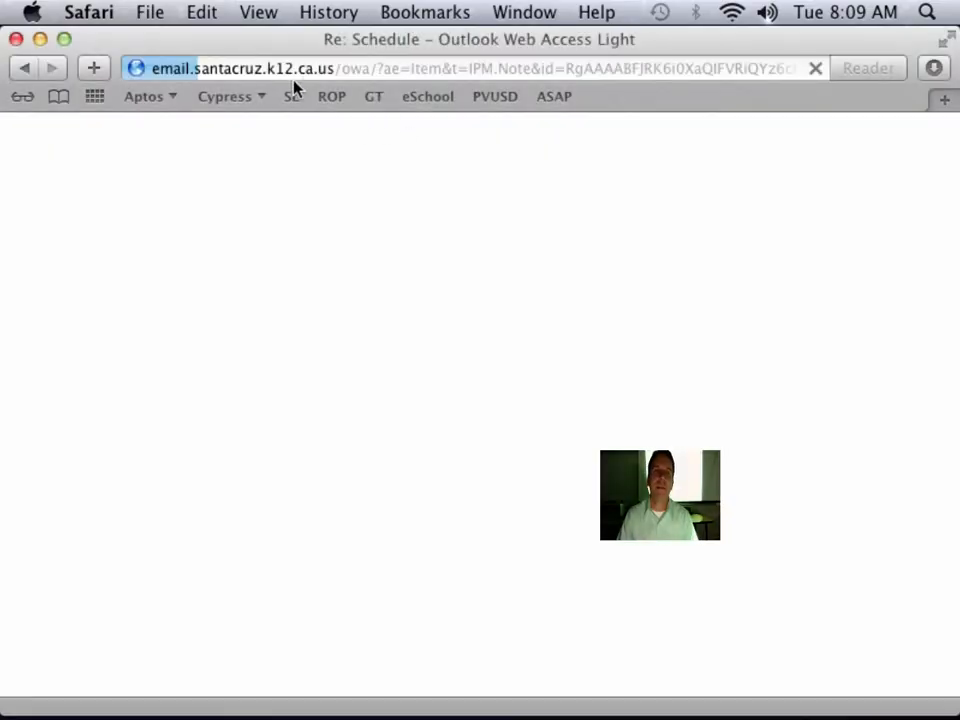
# Sign in to the Aptos High School School Loop portal from the SL bookmark.
pyautogui.click(290, 96)
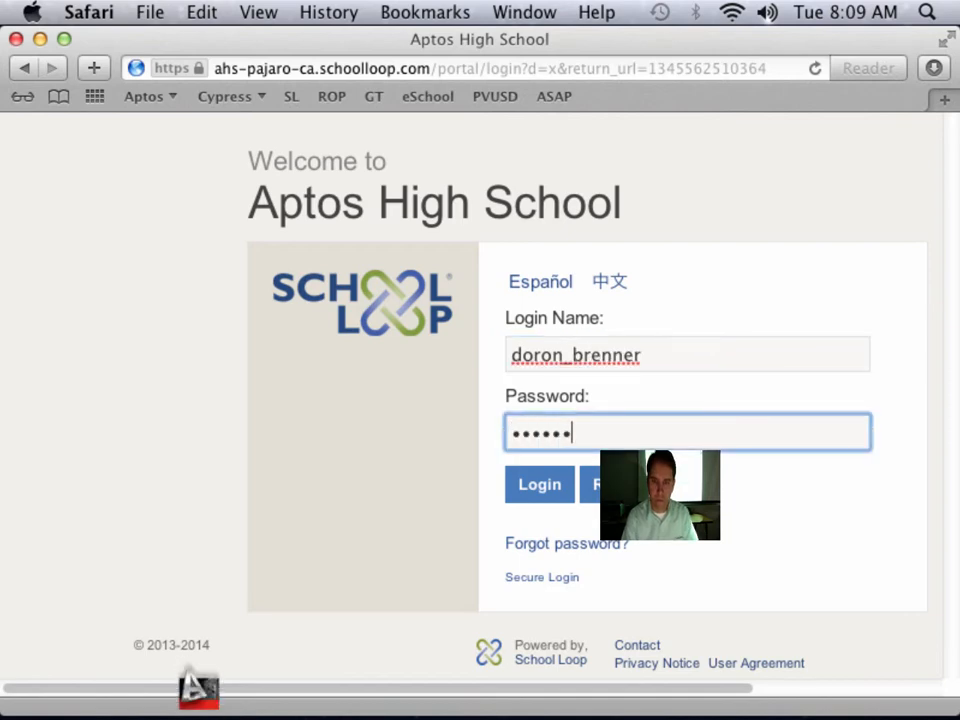
pyautogui.click(540, 484)
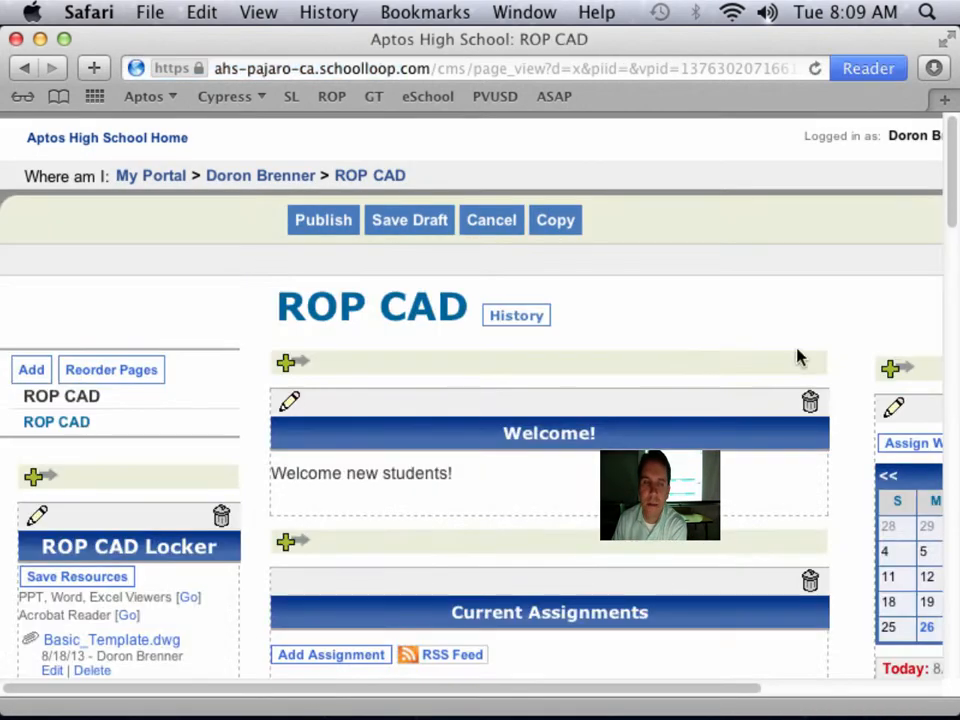
# Scroll the ROP CAD Current Assignments list down to the Line Tool A entry.
pyautogui.scroll(-3)
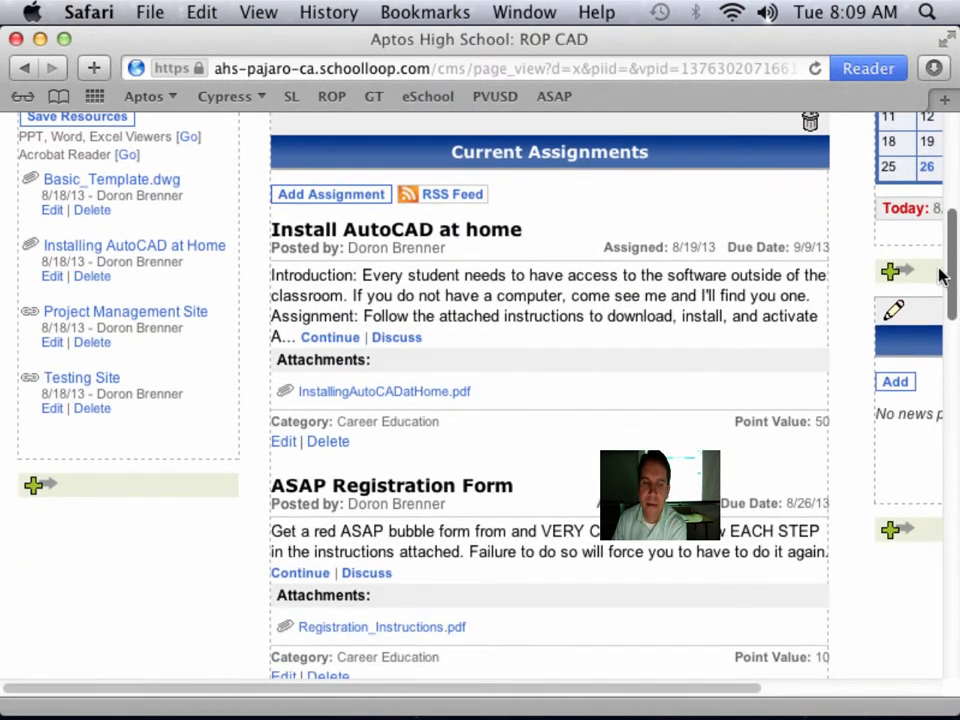
pyautogui.scroll(-3)
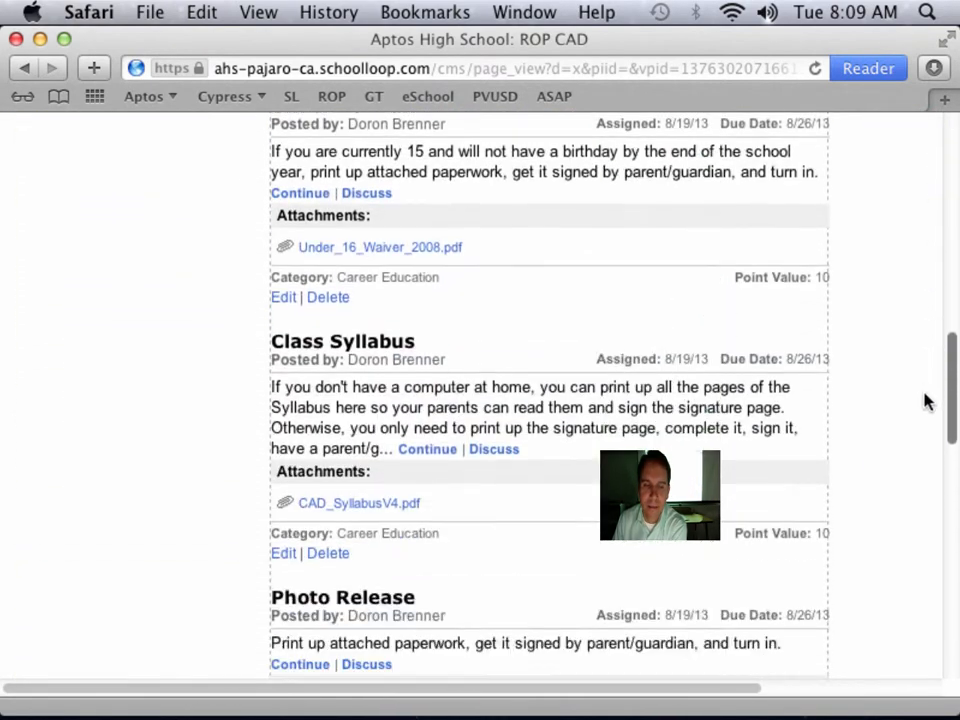
pyautogui.scroll(-3)
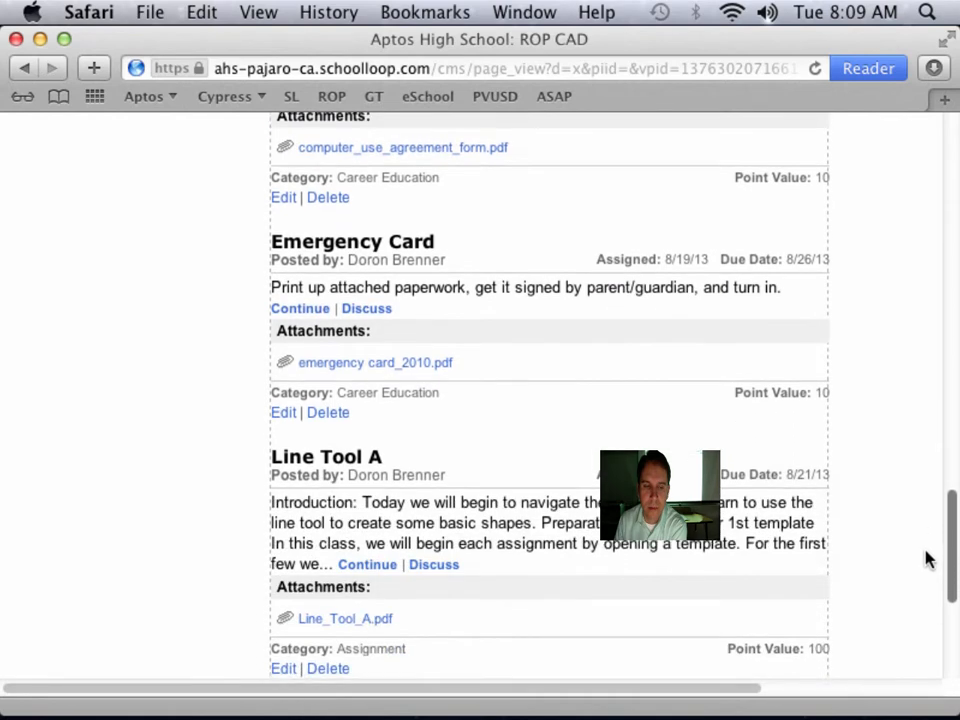
pyautogui.scroll(-3)
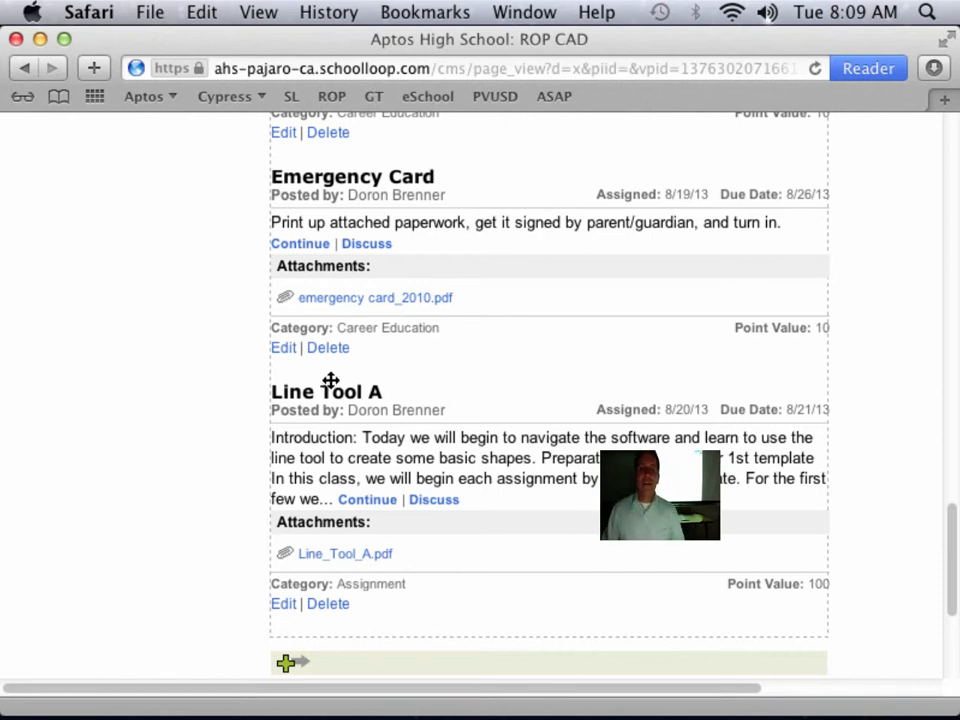
pyautogui.moveTo(368, 500)
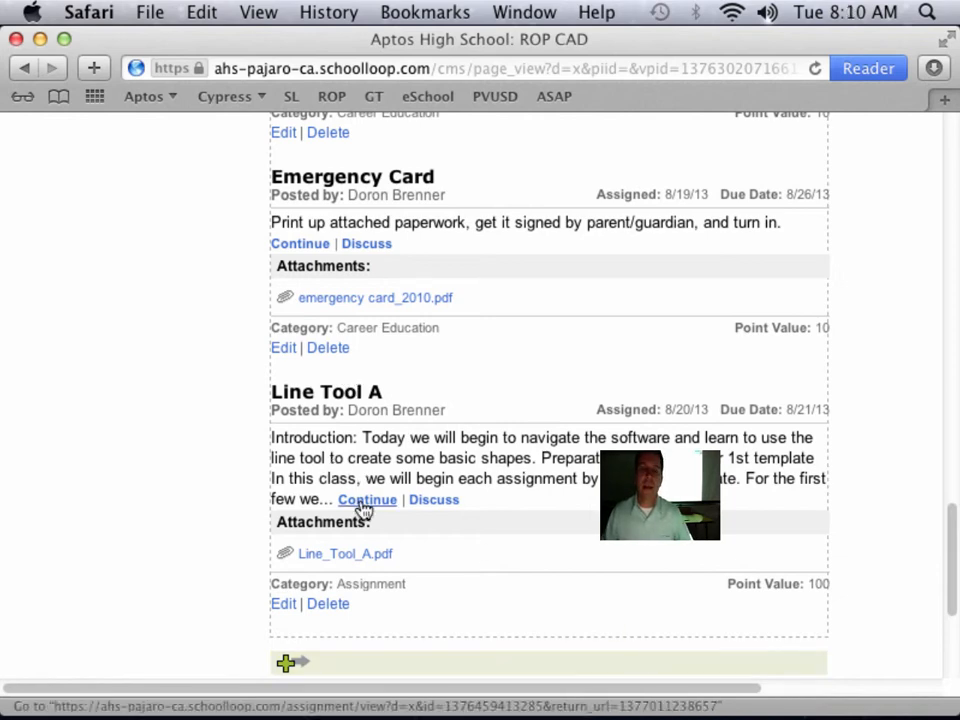
pyautogui.click(368, 500)
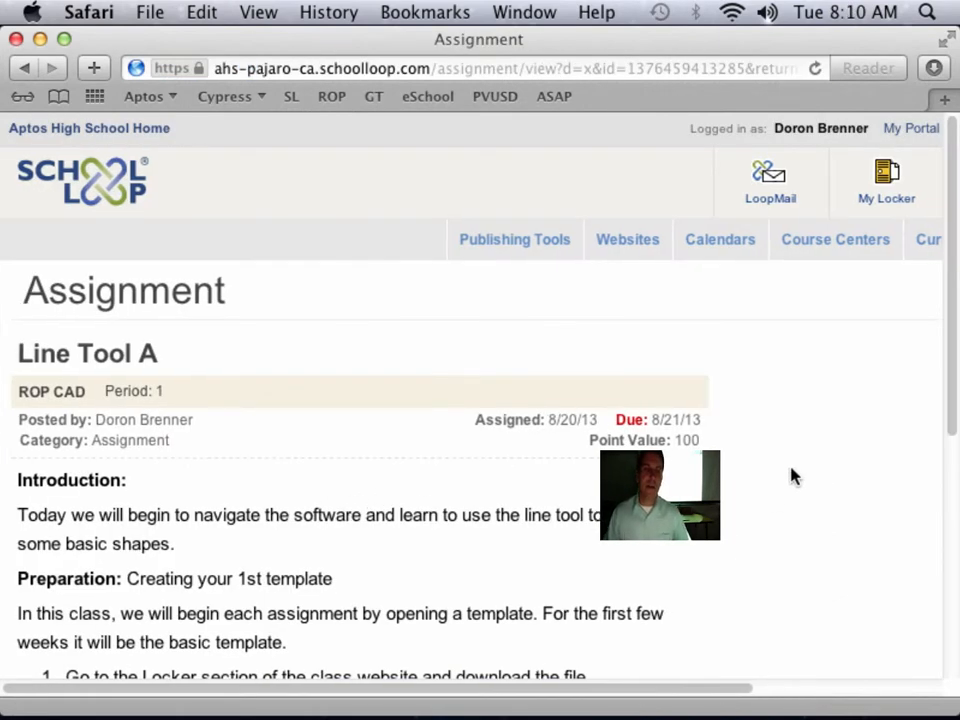
pyautogui.scroll(-3)
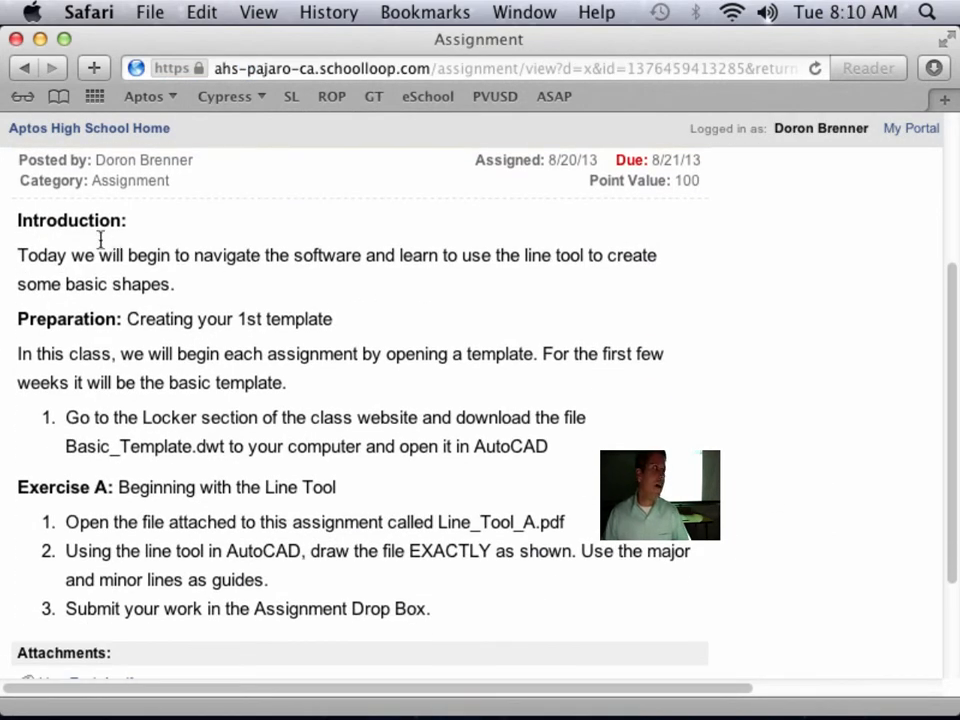
pyautogui.moveTo(336, 388)
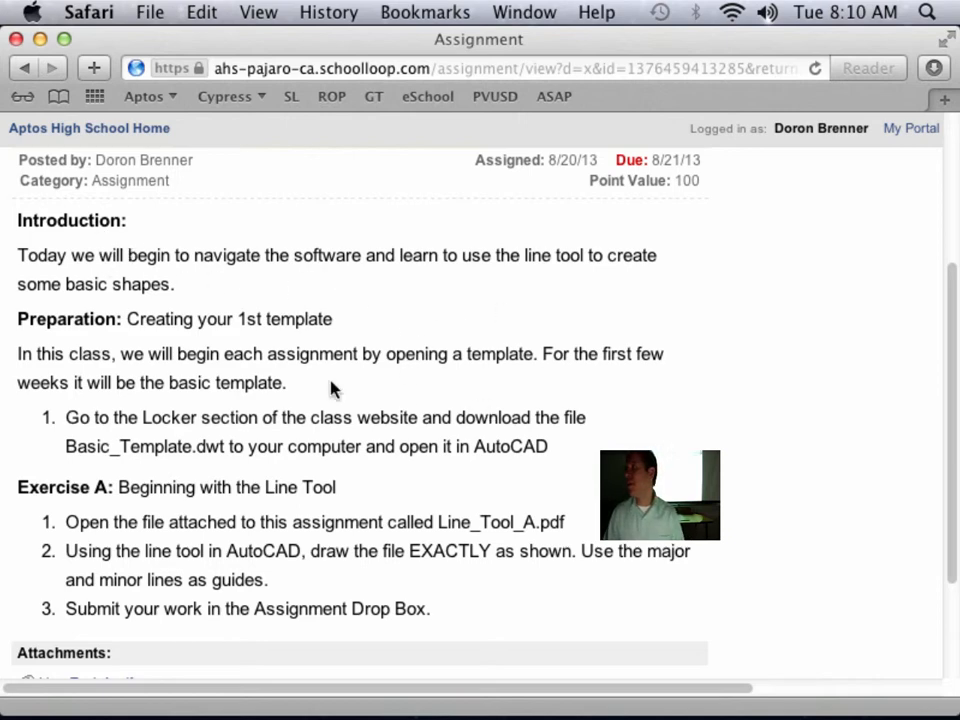
pyautogui.moveTo(472, 348)
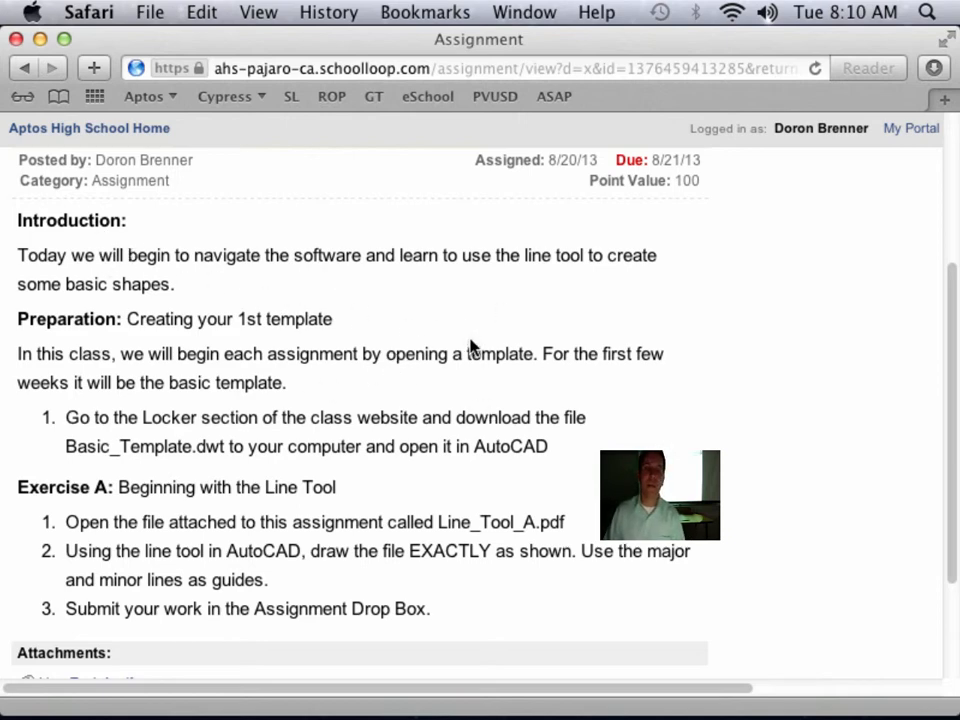
pyautogui.moveTo(70, 308)
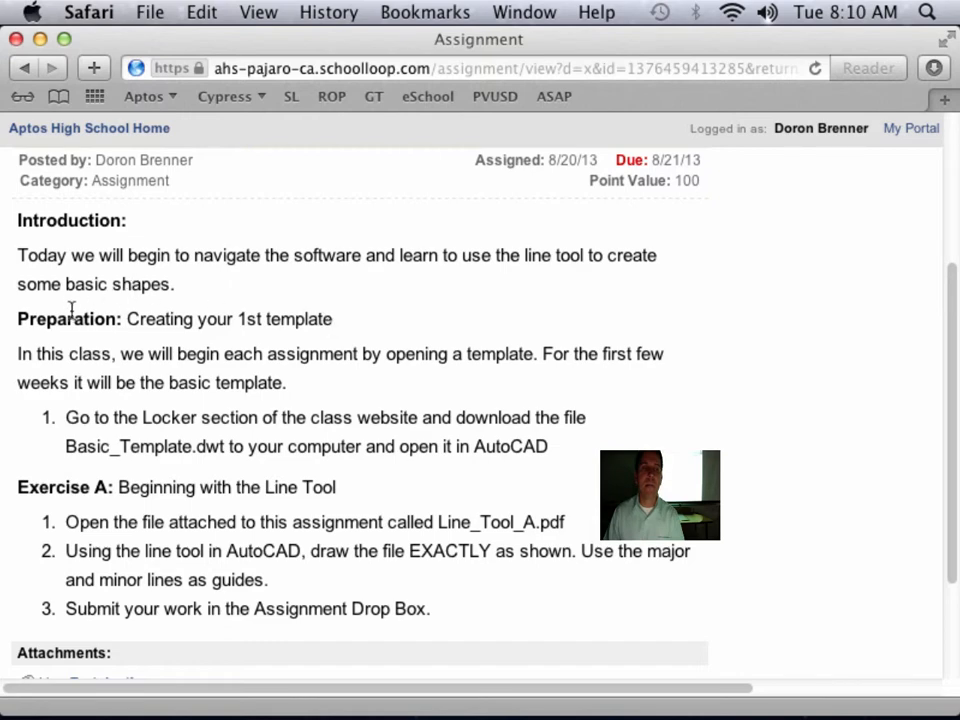
pyautogui.scroll(-3)
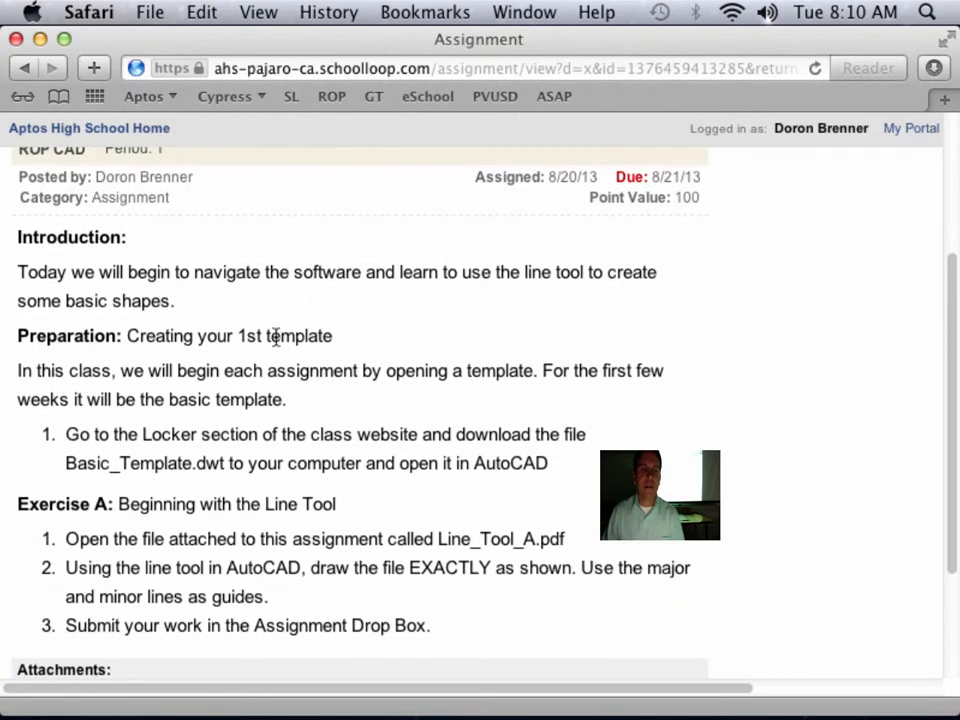
pyautogui.moveTo(150, 330)
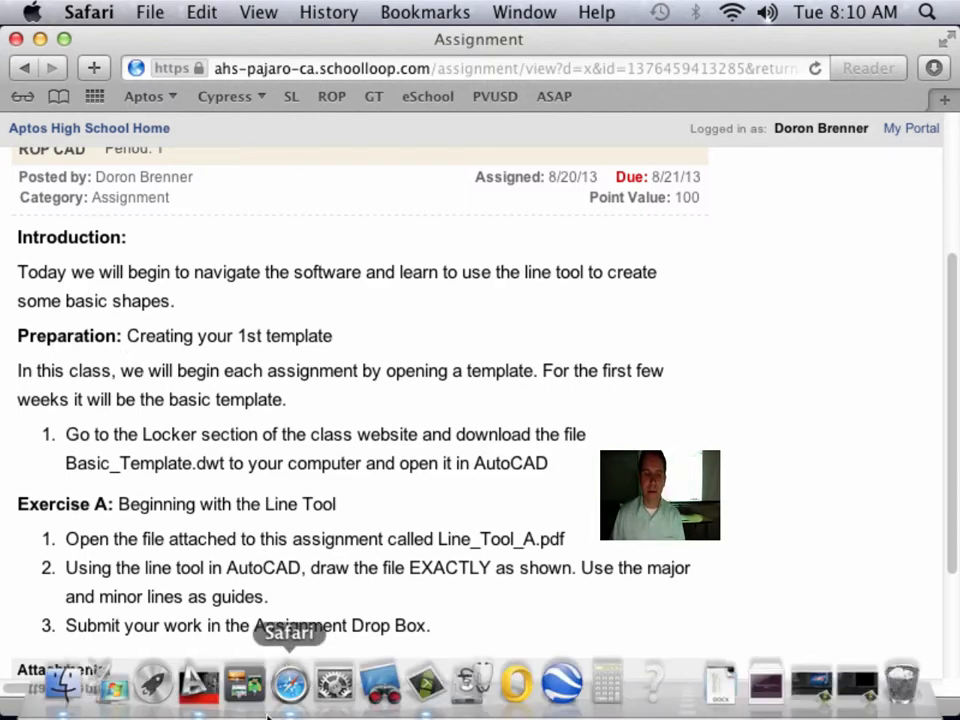
pyautogui.click(26, 68)
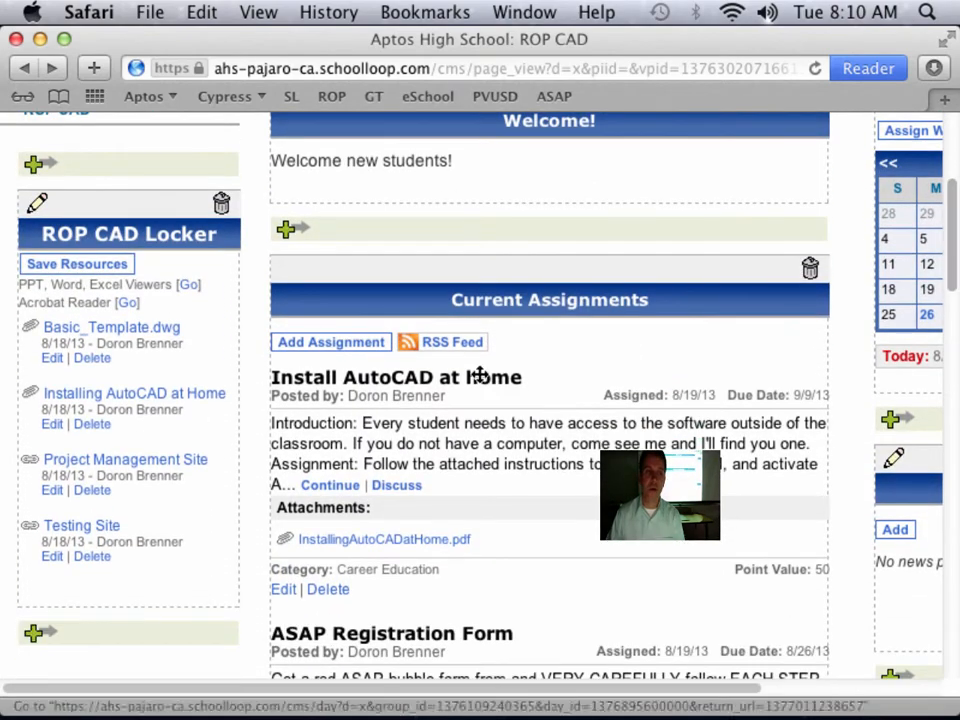
pyautogui.moveTo(52, 328)
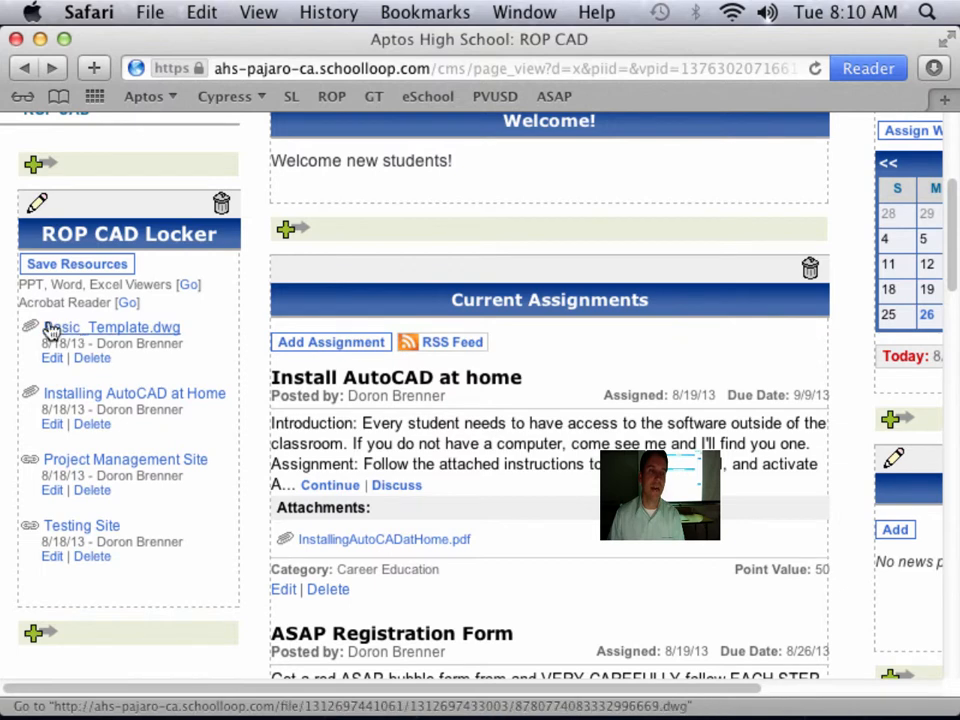
pyautogui.scroll(-3)
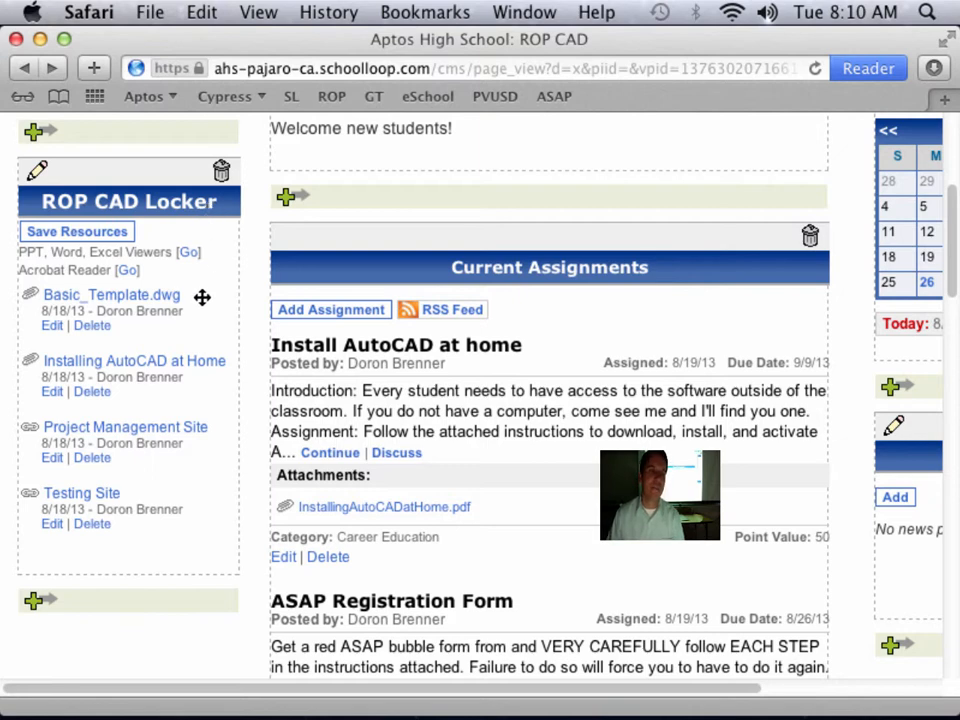
pyautogui.moveTo(236, 300)
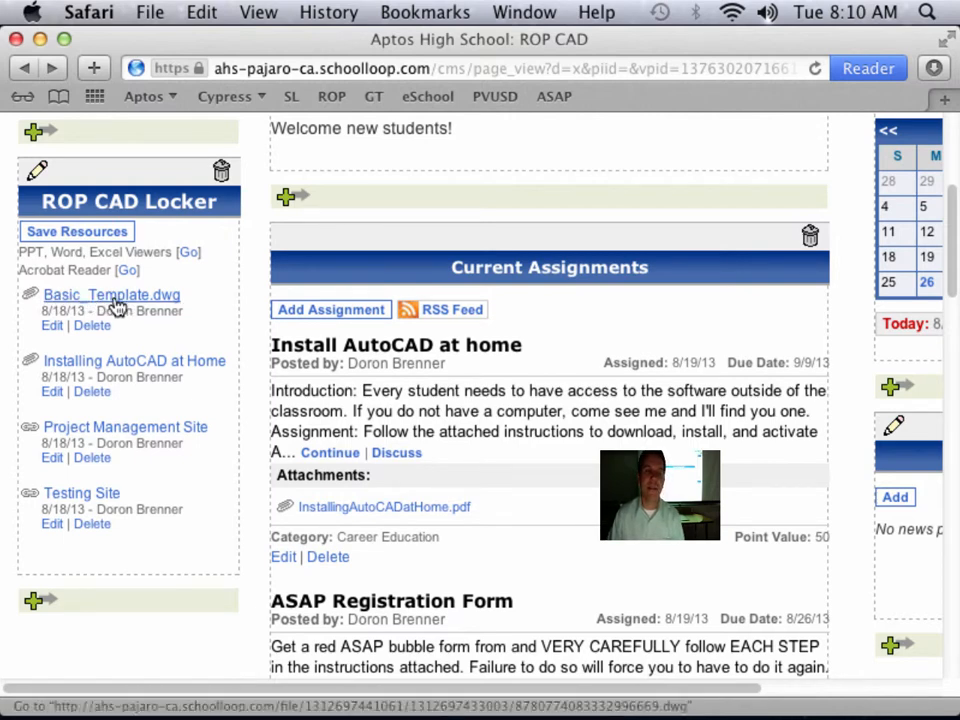
pyautogui.moveTo(108, 300)
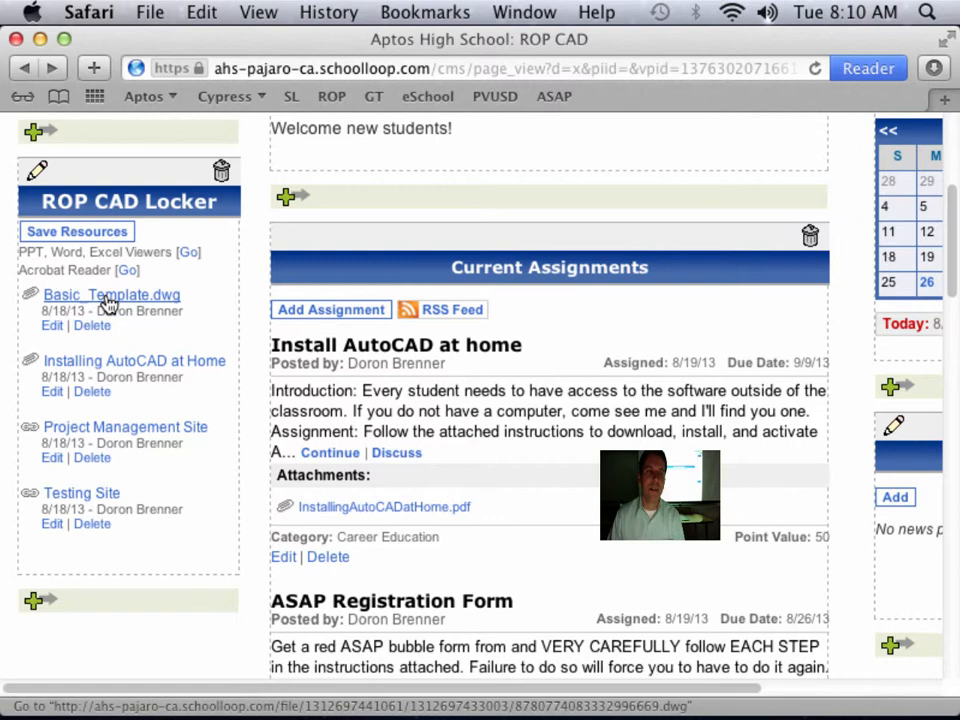
# Download Basic_Template.dwg from the ROP CAD Locker with Documents as the save location.
pyautogui.rightClick(112, 294)
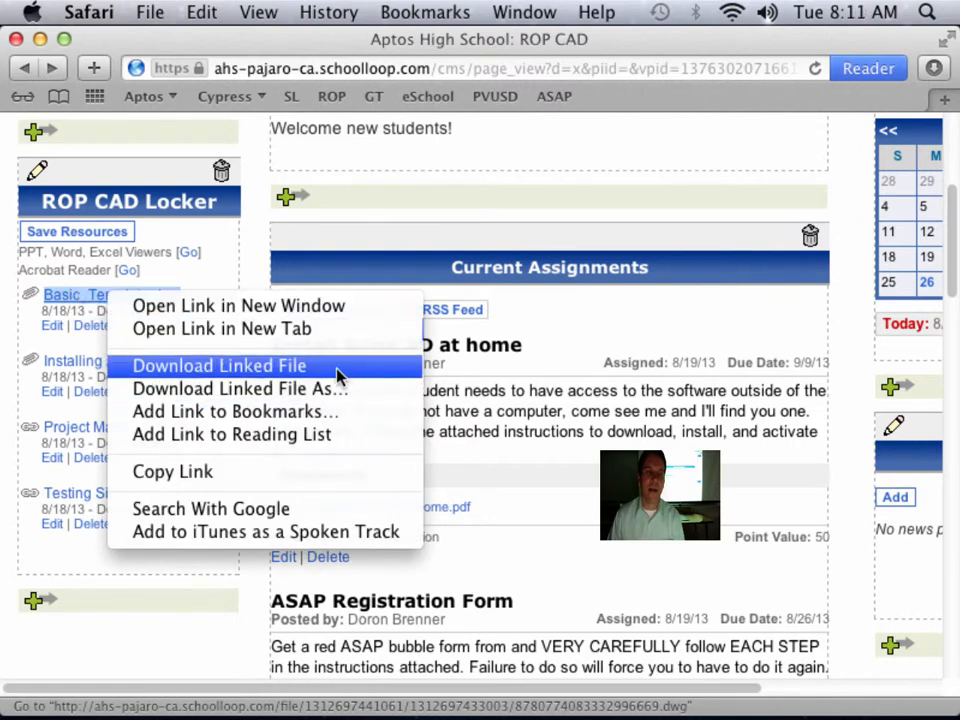
pyautogui.moveTo(332, 388)
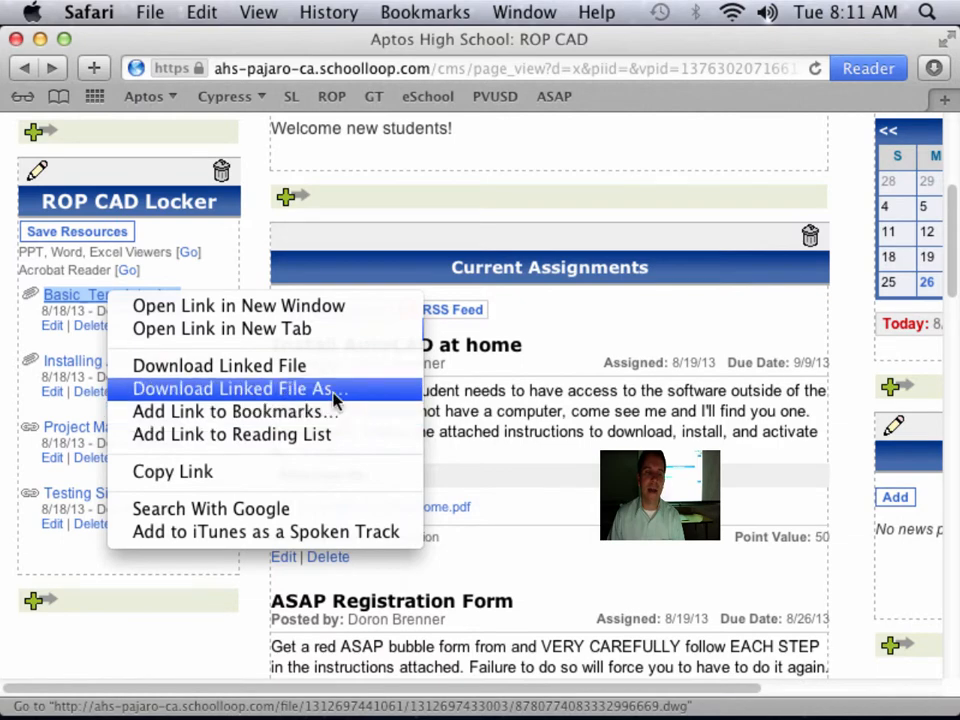
pyautogui.click(236, 388)
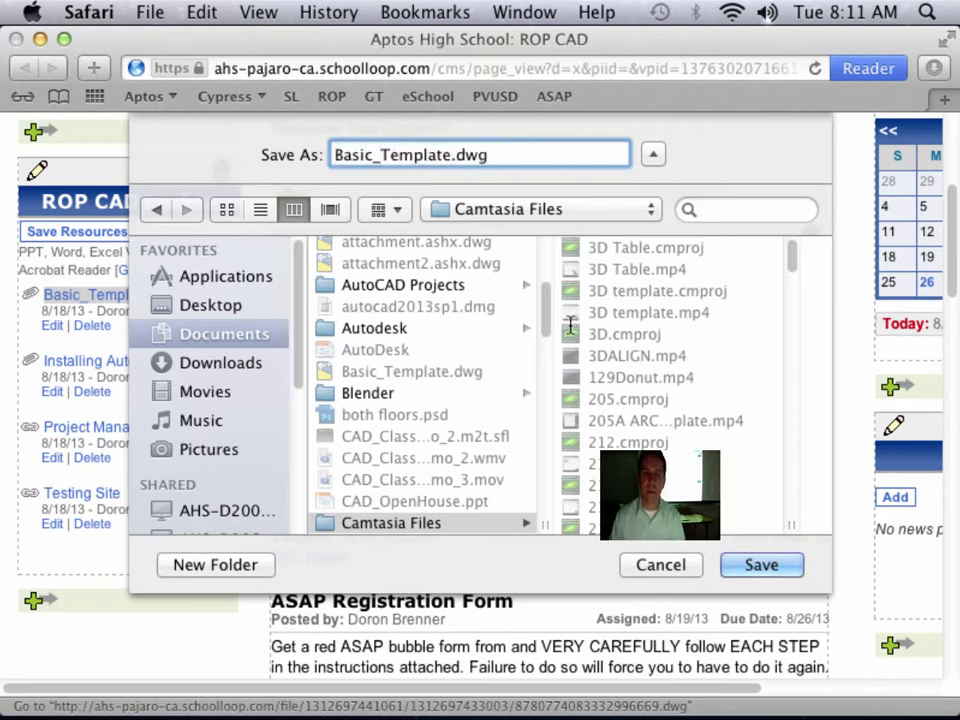
pyautogui.click(540, 210)
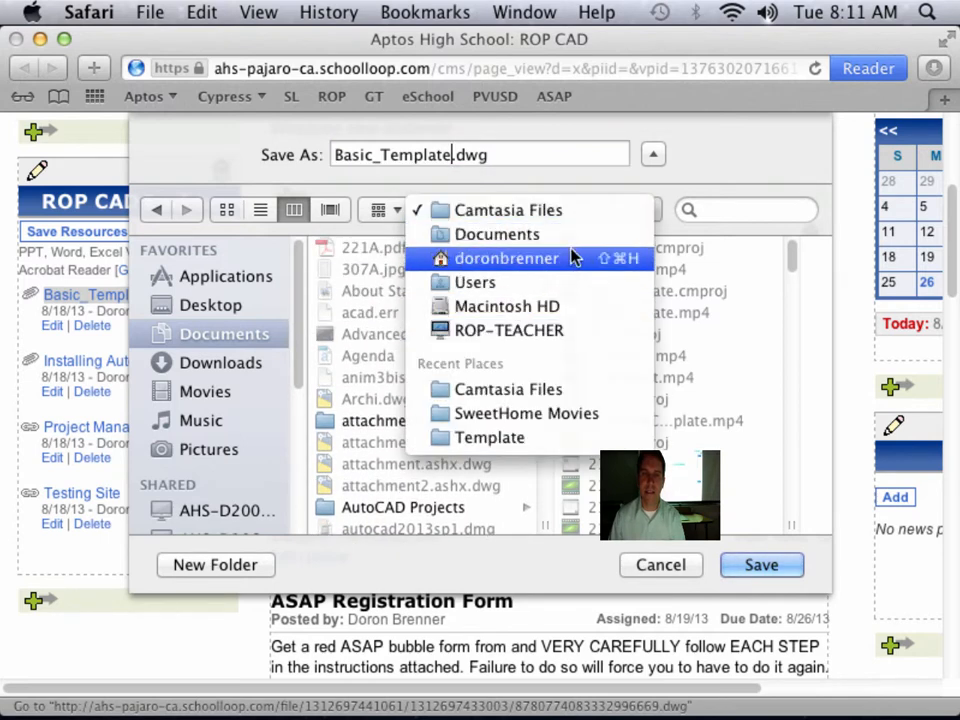
pyautogui.moveTo(632, 374)
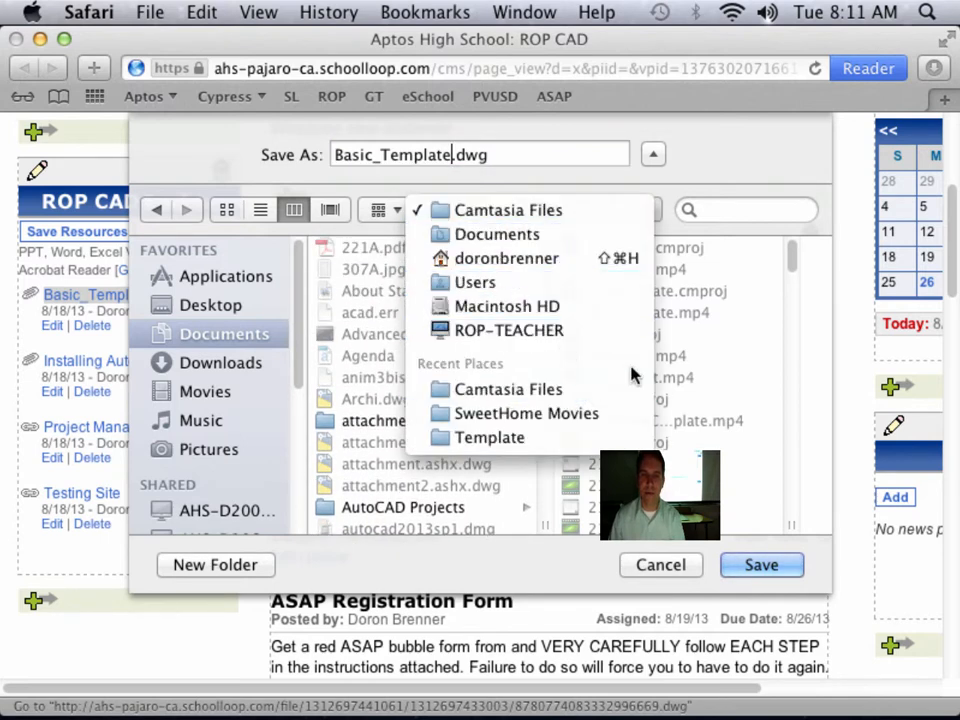
pyautogui.moveTo(398, 238)
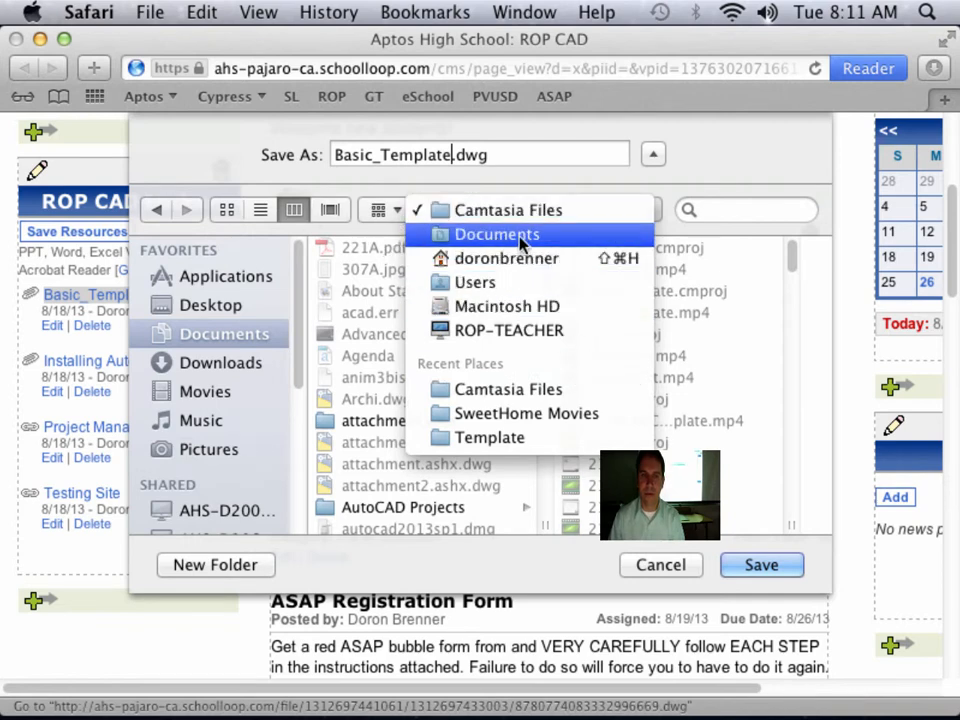
pyautogui.click(496, 234)
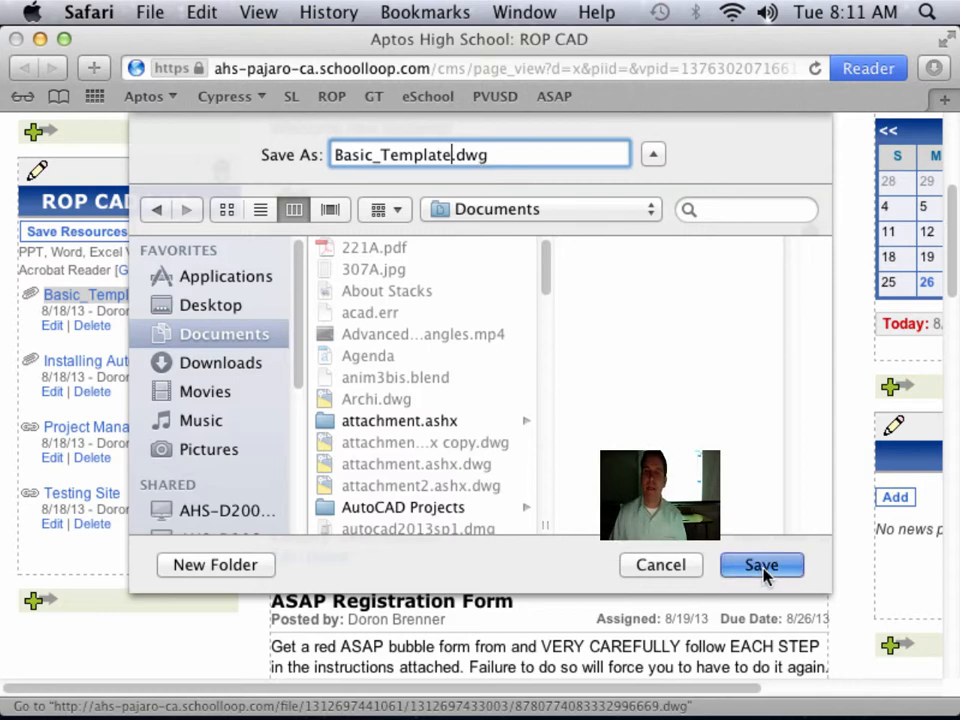
# Save the file, replacing the existing Basic_Template.dwg in Documents.
pyautogui.click(760, 564)
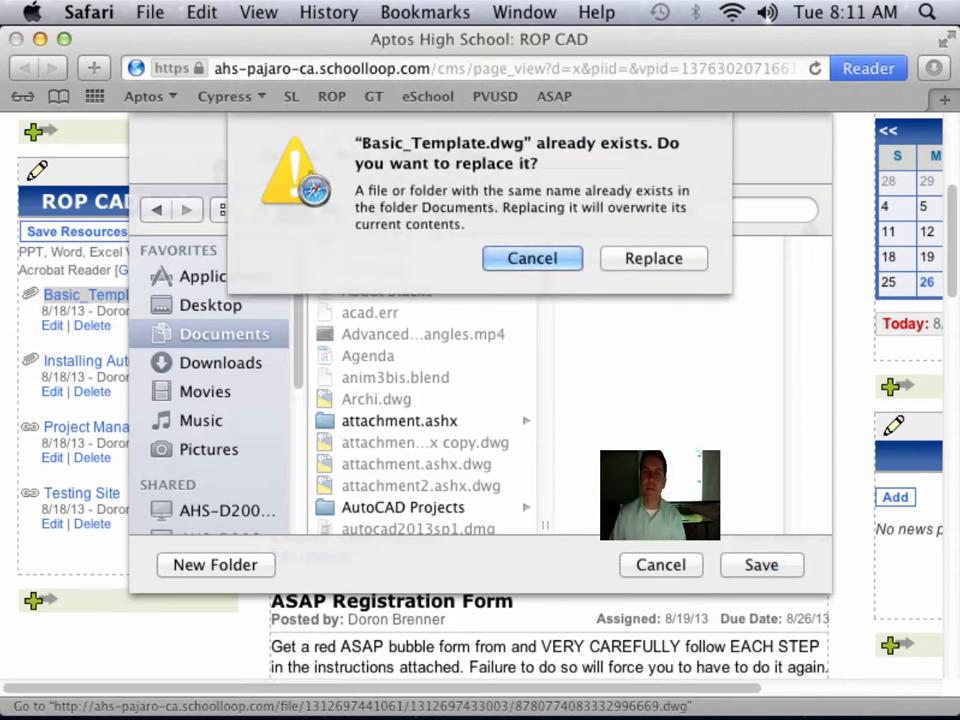
pyautogui.moveTo(676, 264)
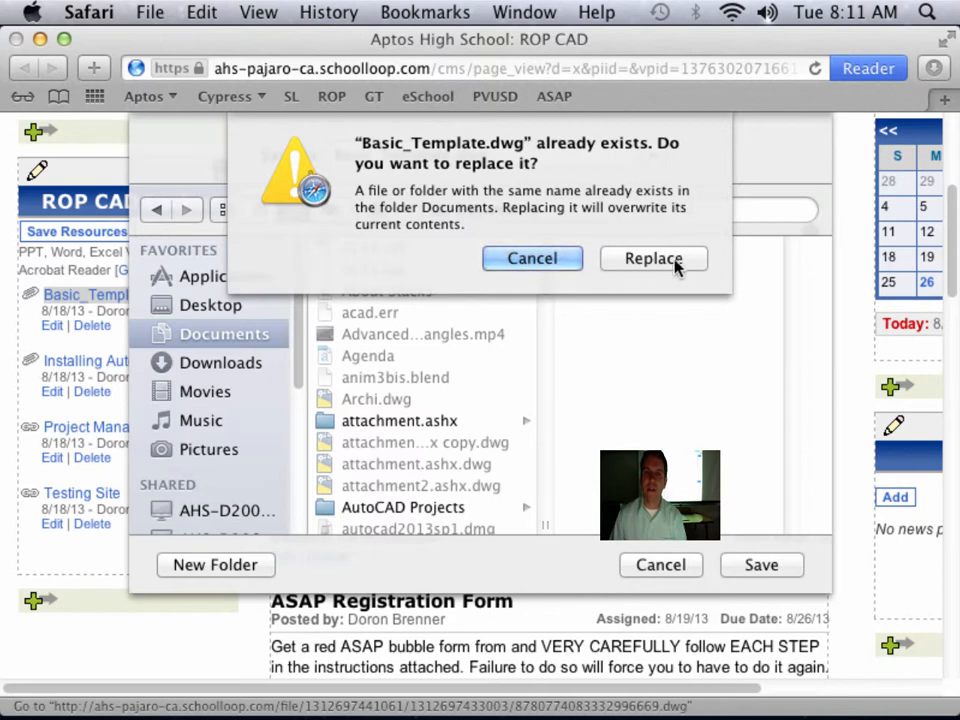
pyautogui.click(652, 258)
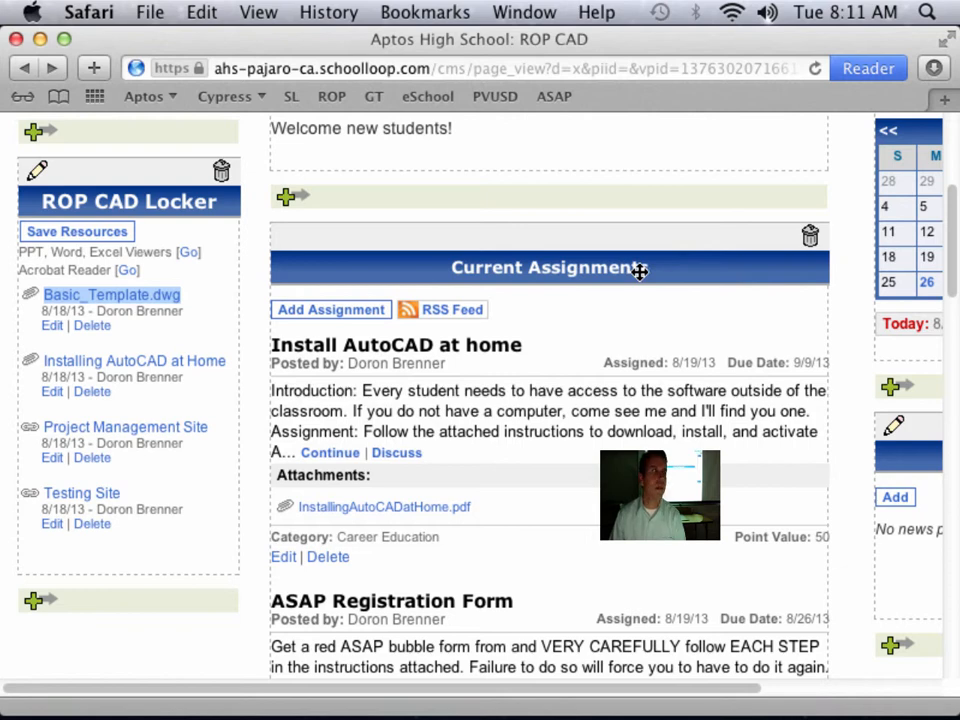
pyautogui.moveTo(490, 352)
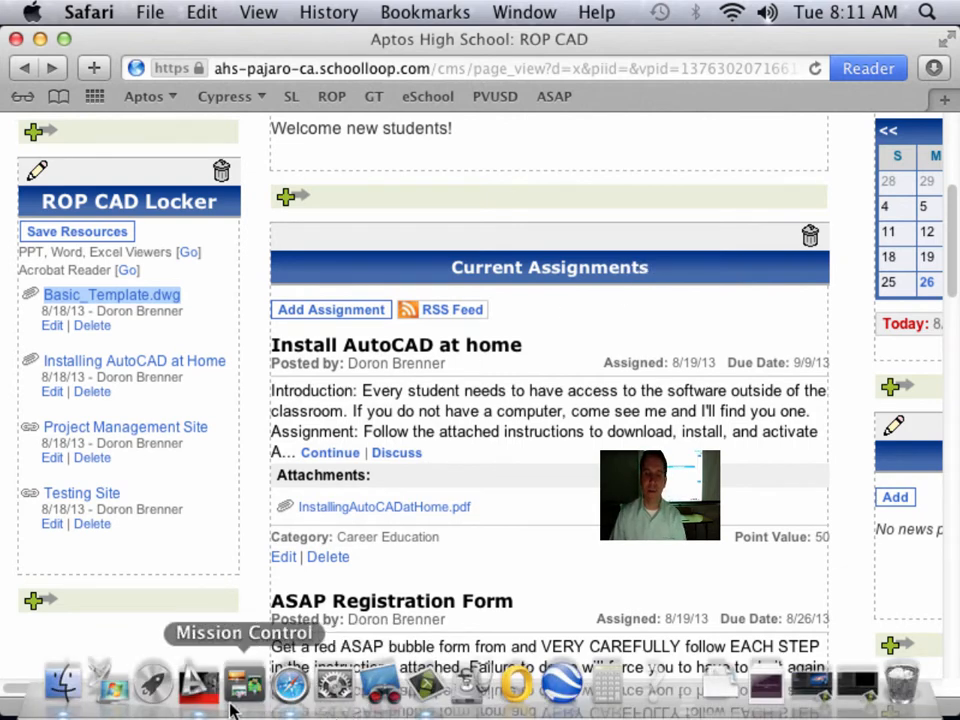
pyautogui.moveTo(198, 704)
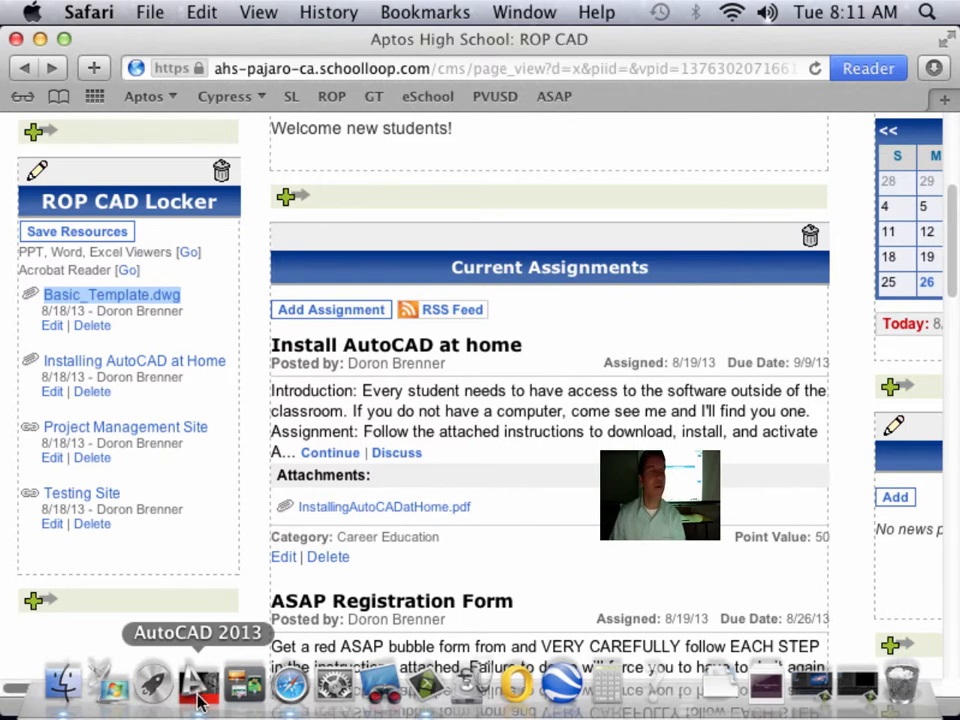
# Launch AutoCAD 2013 from the Dock and dismiss the 1024 by 768 resolution error.
pyautogui.click(200, 698)
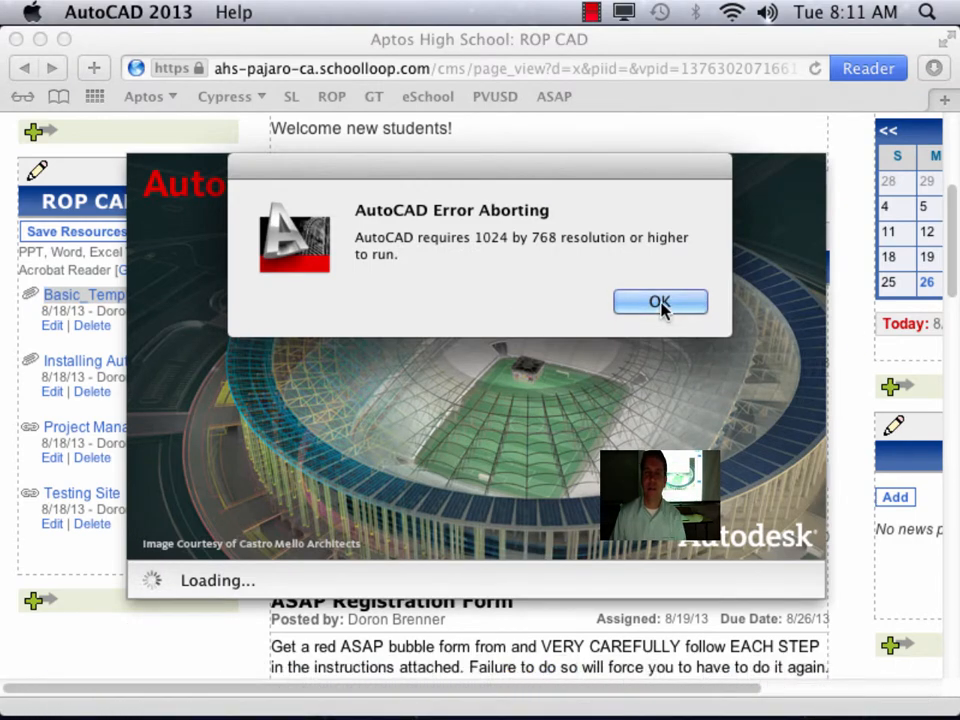
pyautogui.click(660, 300)
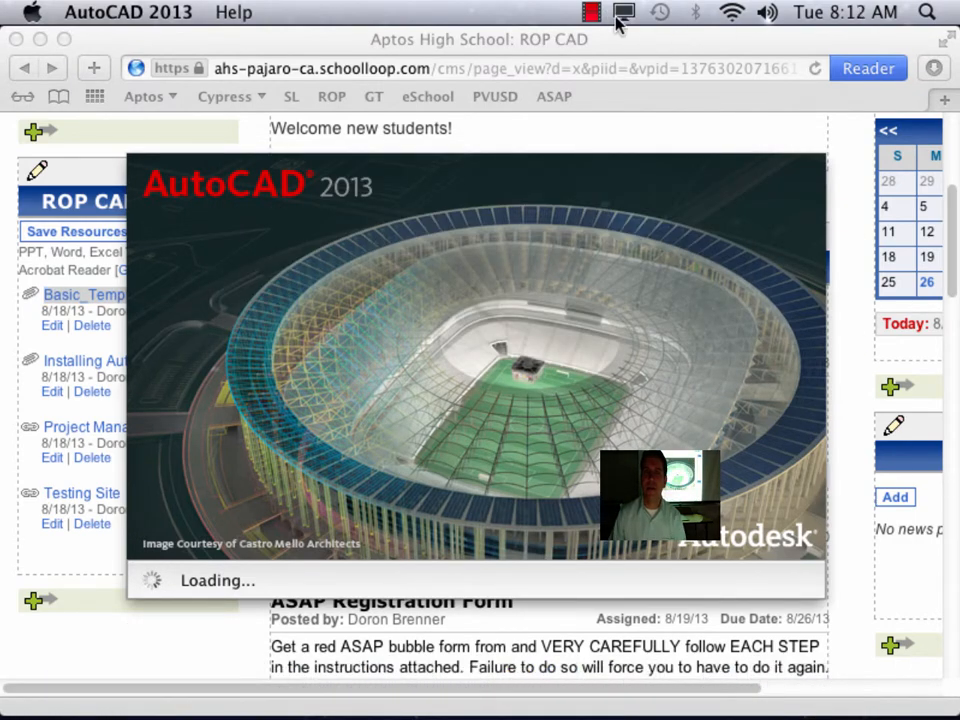
# Set the display to 1280 by 1024 from the Displays menu-bar extra.
pyautogui.click(622, 12)
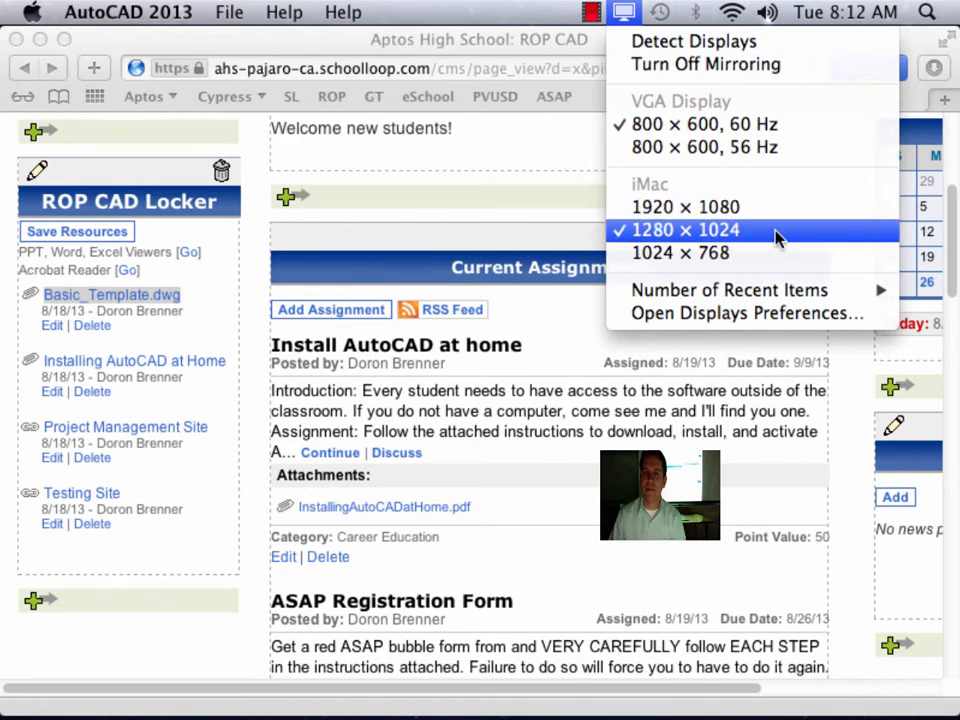
pyautogui.click(688, 230)
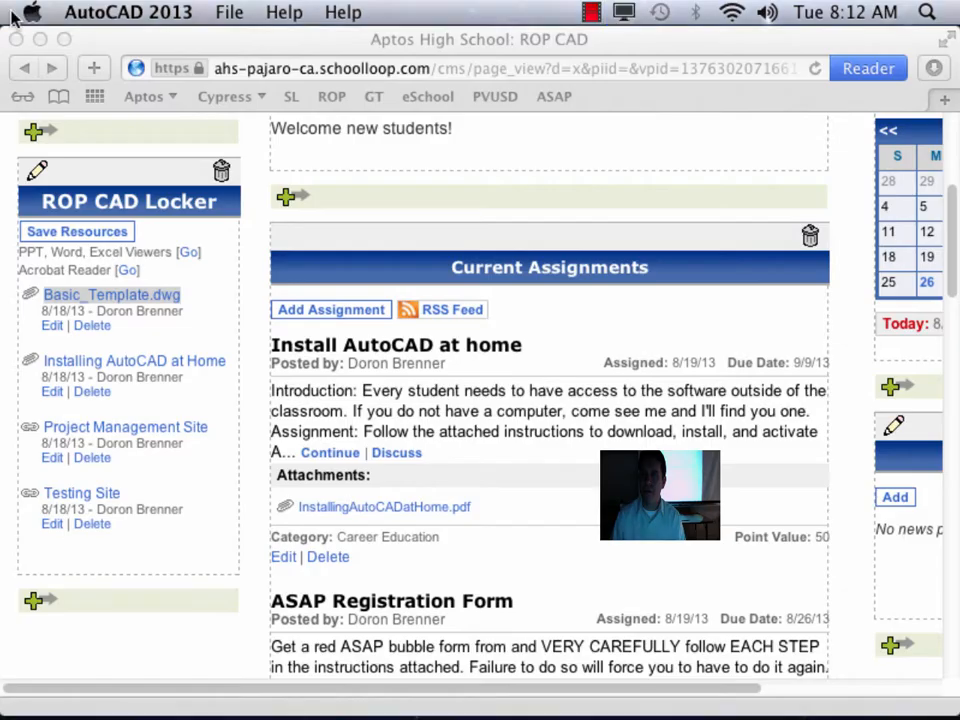
pyautogui.click(626, 12)
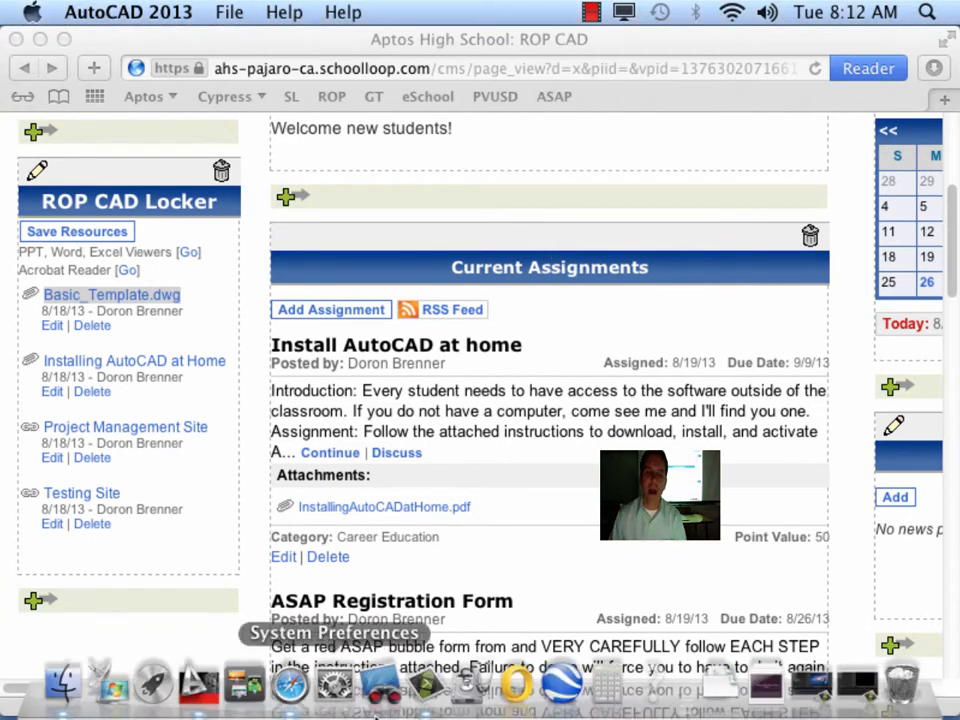
pyautogui.moveTo(196, 698)
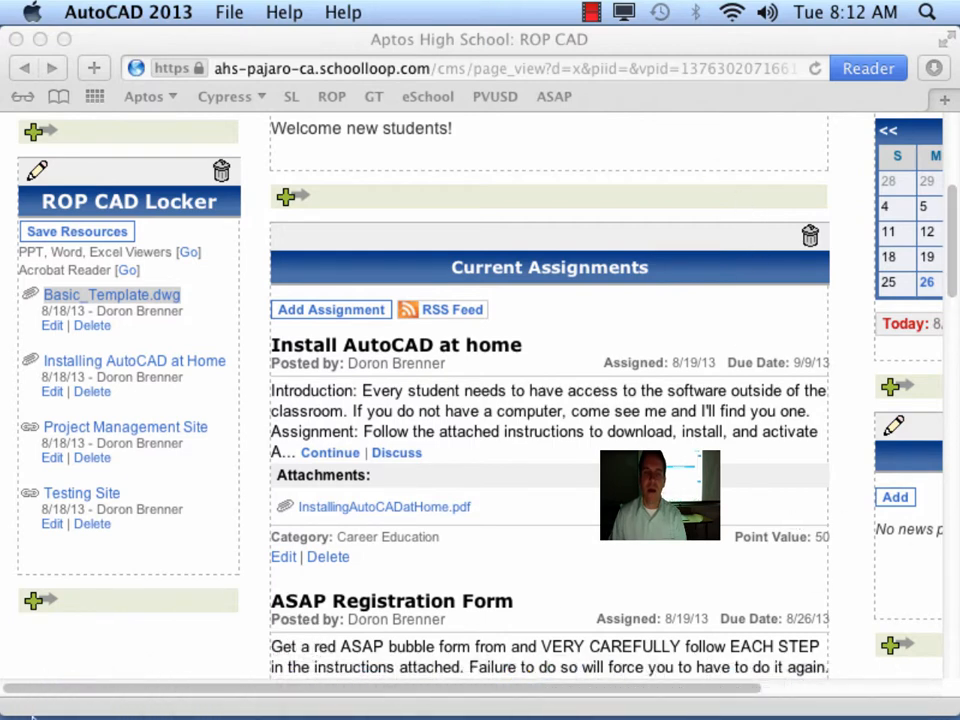
pyautogui.moveTo(210, 696)
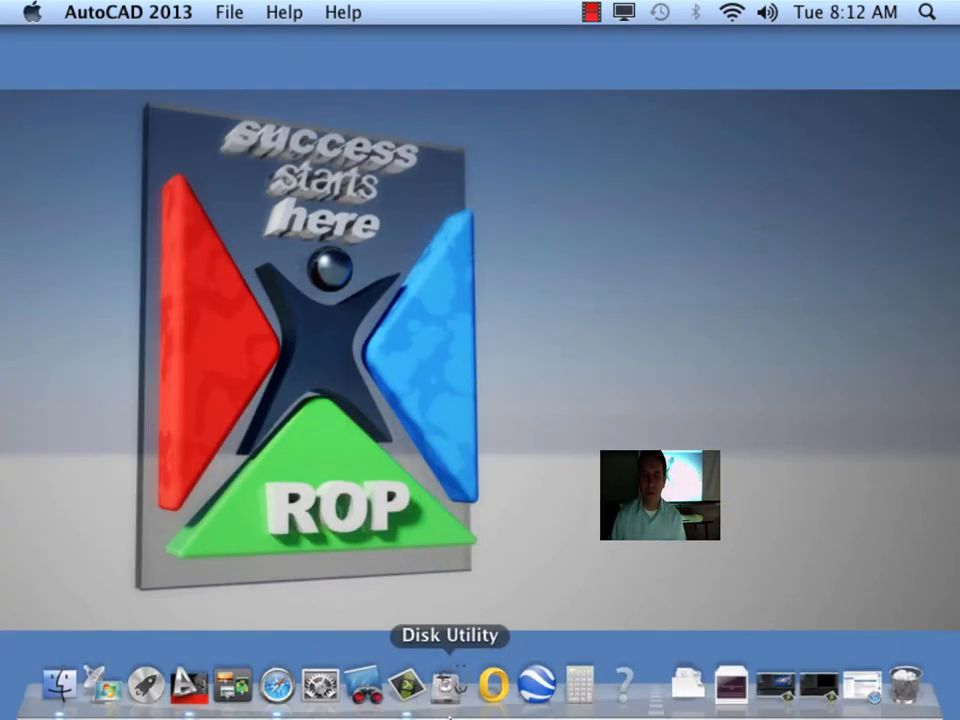
# Return to the desktop and reopen the Displays menu showing 1024 by 768 current.
pyautogui.click(444, 688)
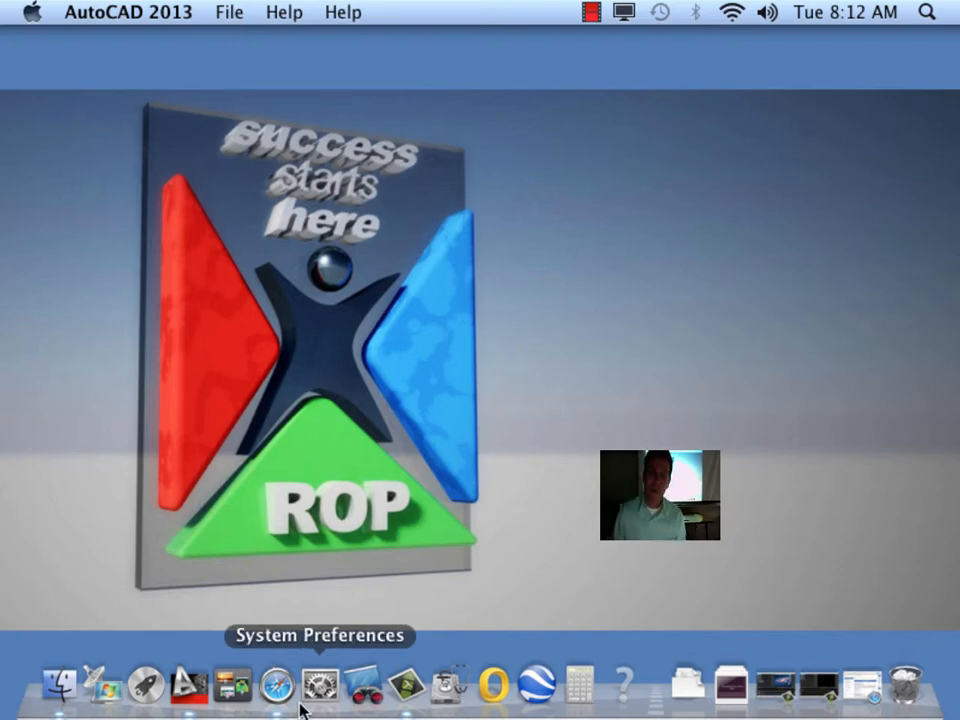
pyautogui.moveTo(272, 694)
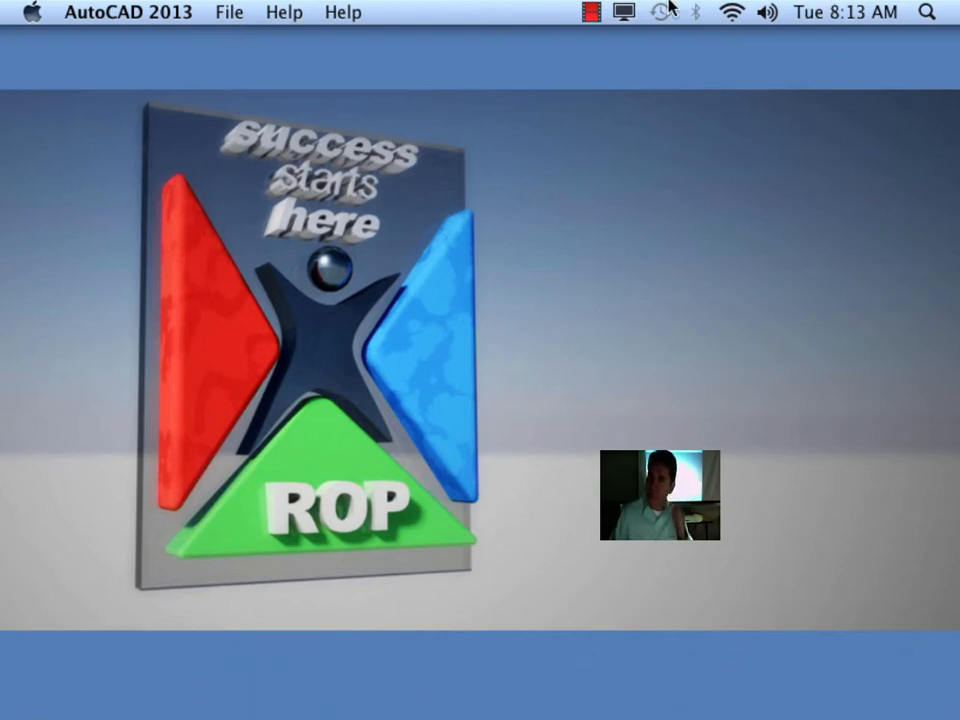
pyautogui.moveTo(524, 426)
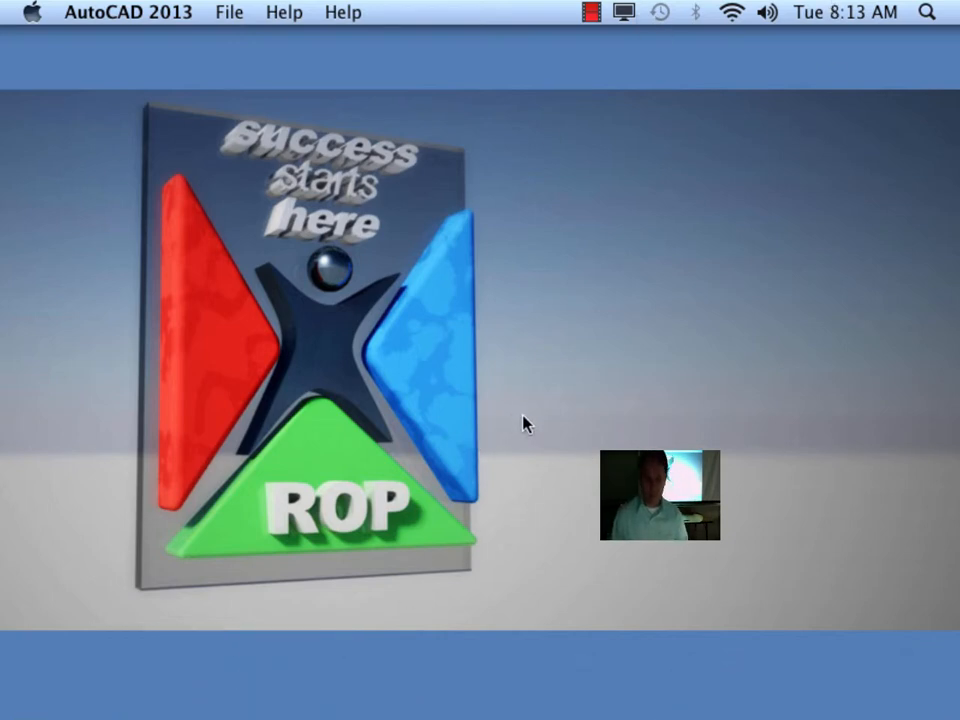
pyautogui.moveTo(428, 120)
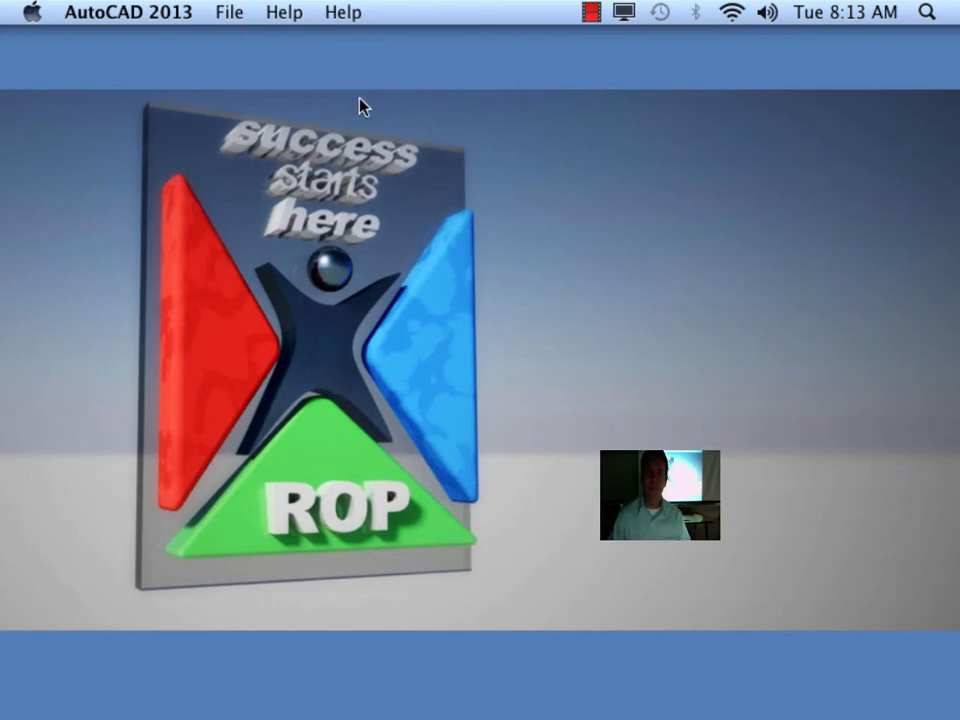
pyautogui.moveTo(540, 120)
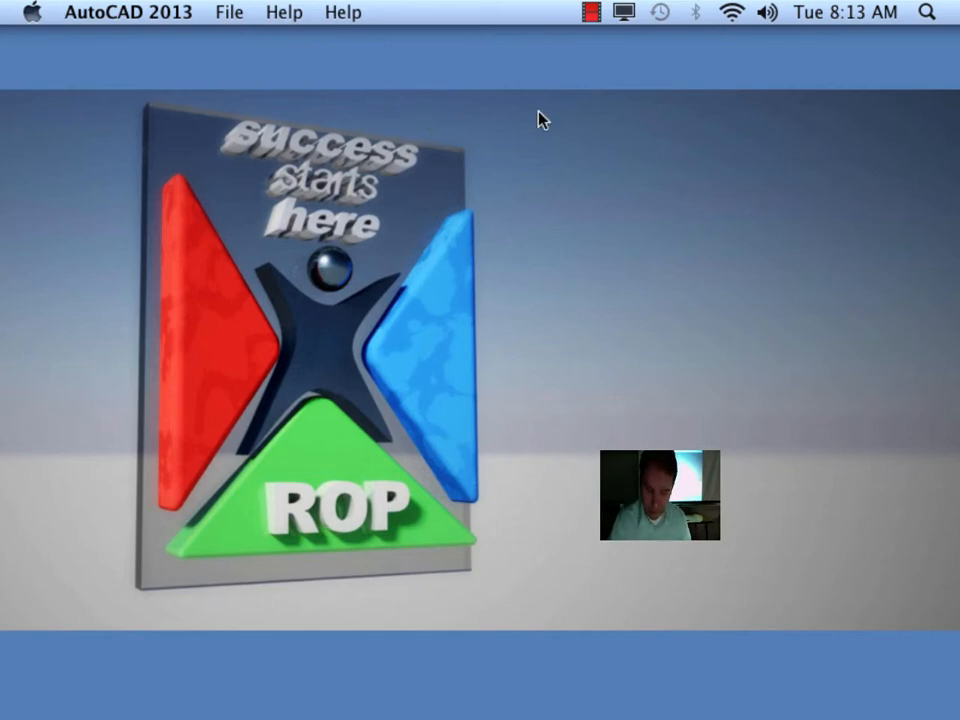
pyautogui.click(588, 12)
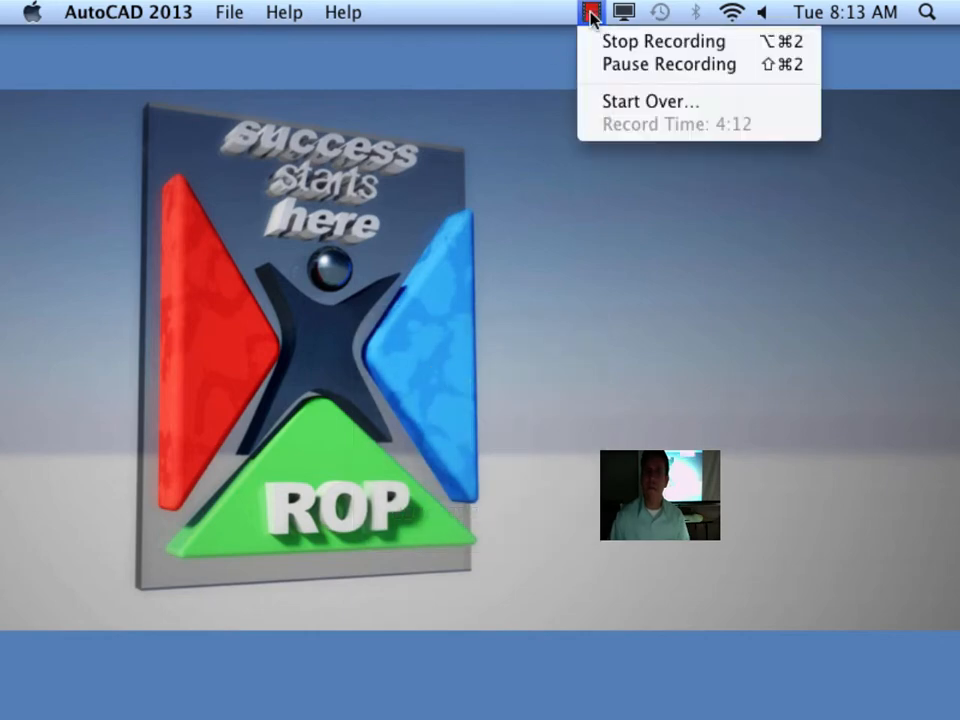
pyautogui.click(634, 12)
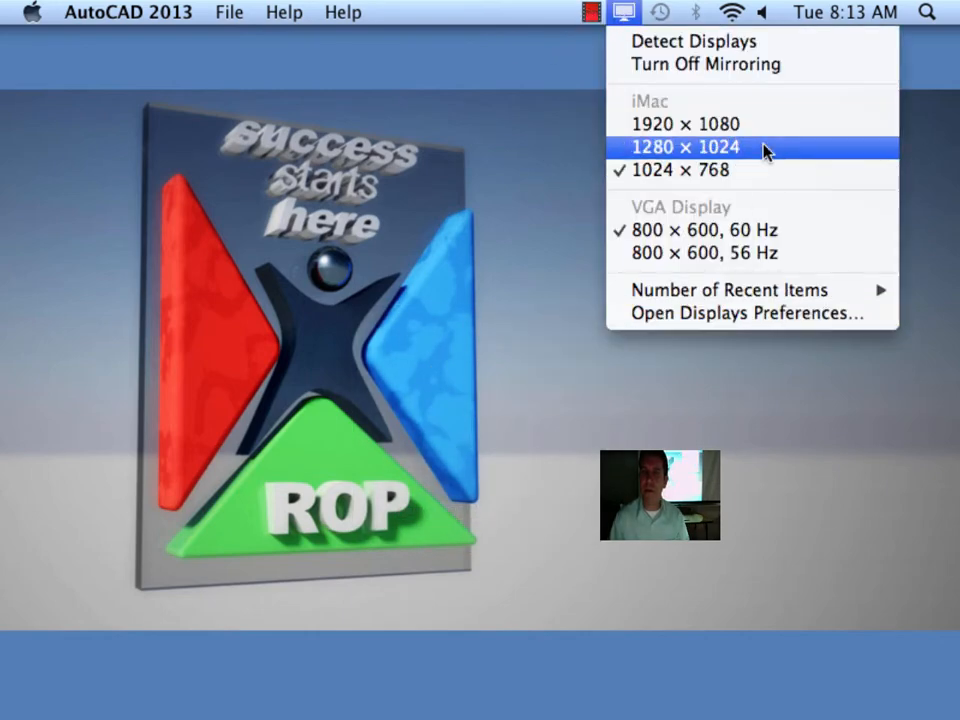
pyautogui.moveTo(778, 136)
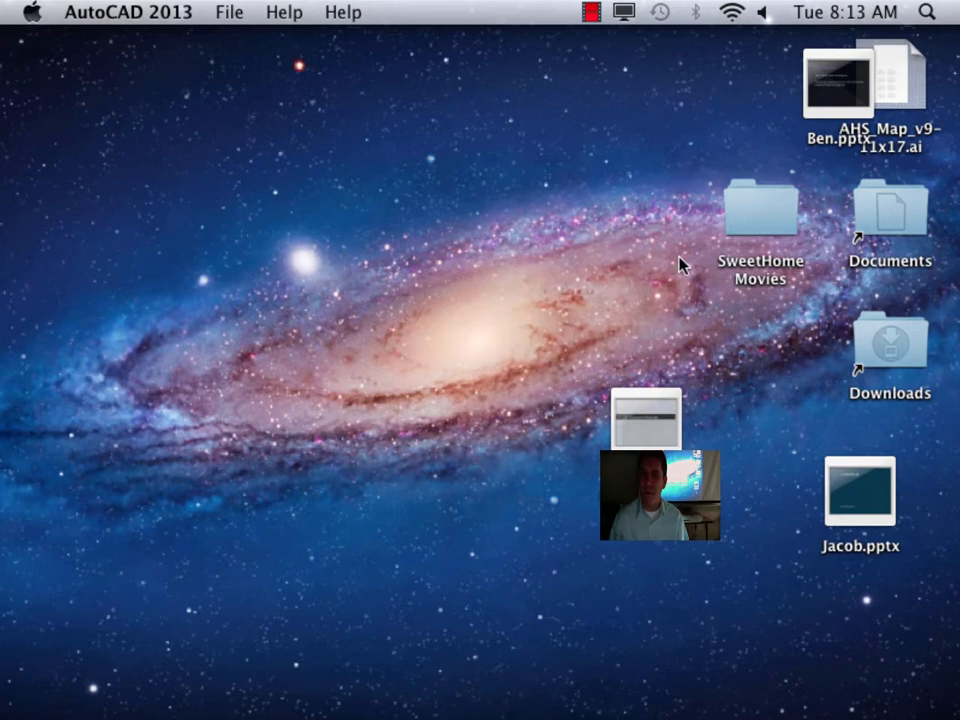
pyautogui.moveTo(896, 230)
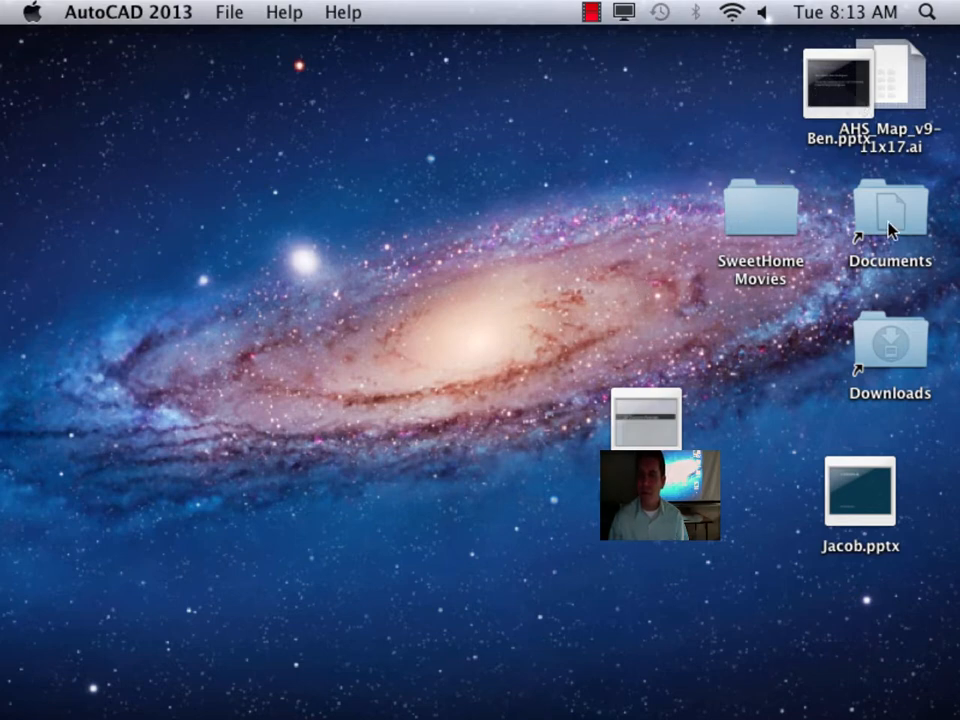
# Show the Open With choices for Basic_Template.dwg in the Documents folder.
pyautogui.doubleClick(890, 210)
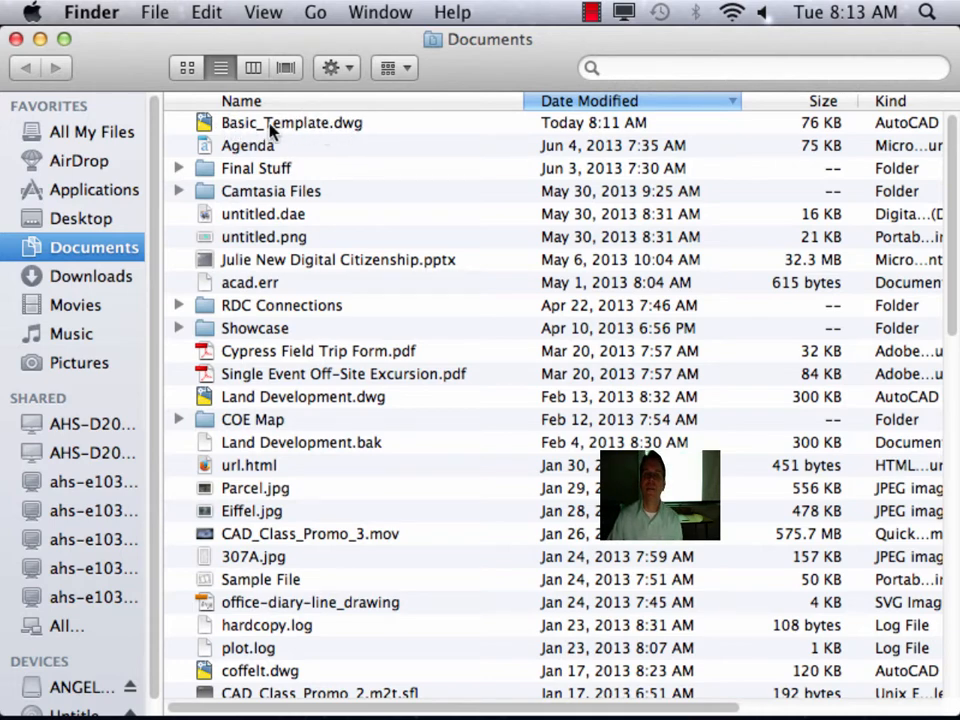
pyautogui.rightClick(270, 122)
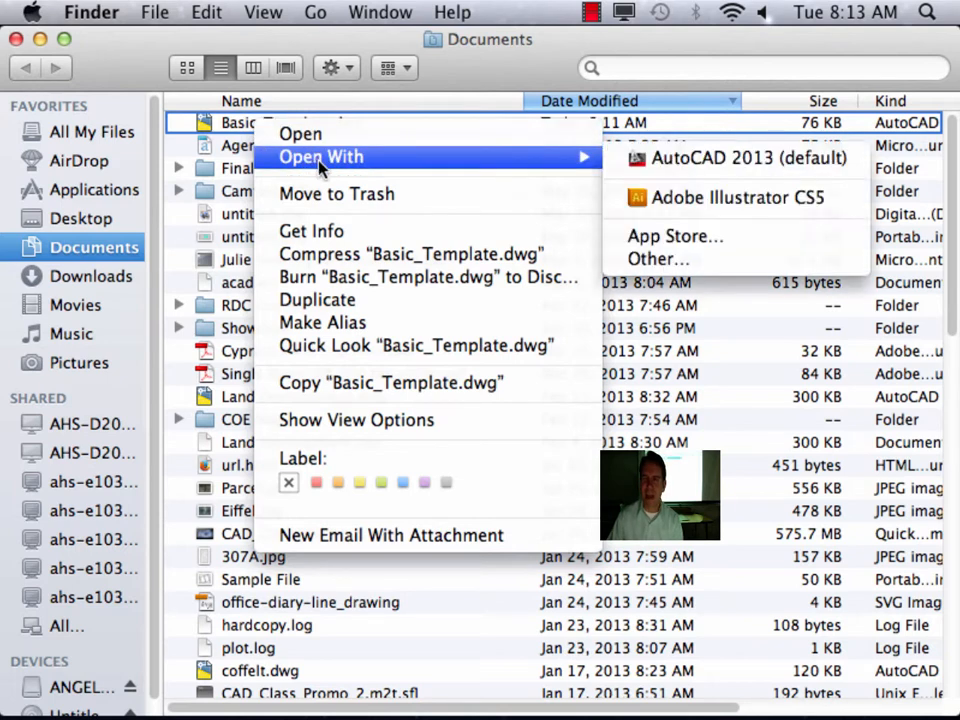
pyautogui.moveTo(700, 176)
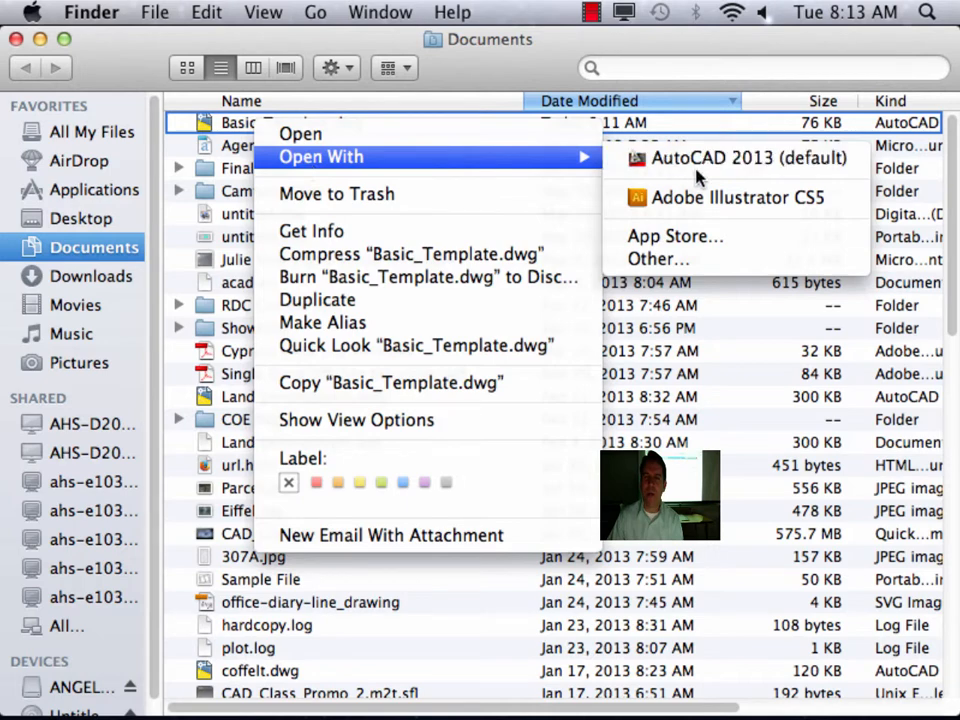
pyautogui.moveTo(672, 260)
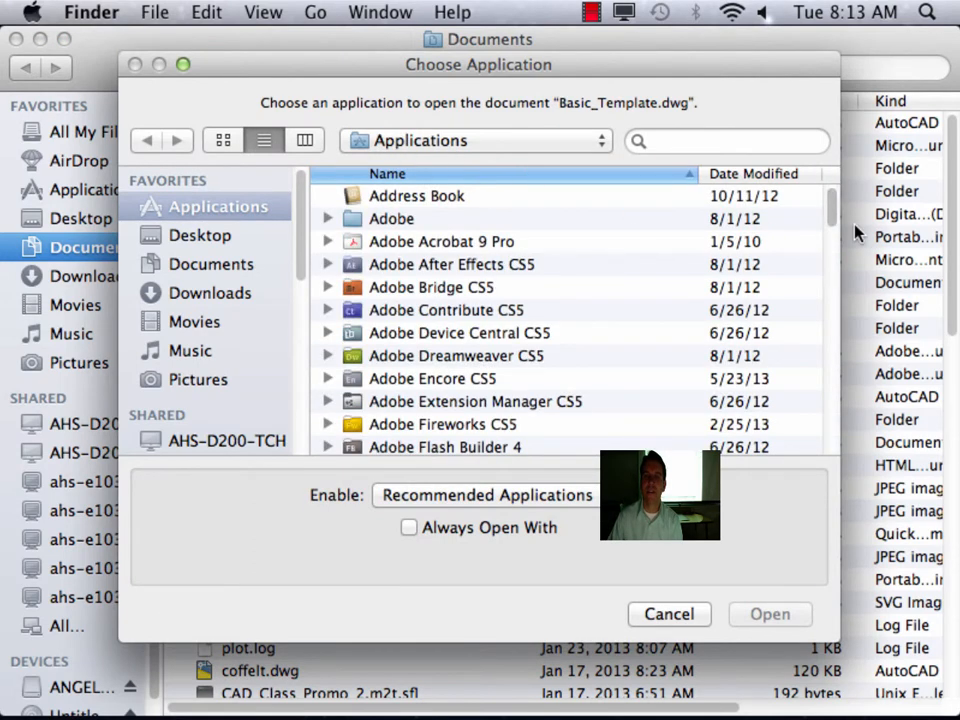
# In Choose Application, expand the Autodesk folder to reveal AutoCAD 2013.
pyautogui.scroll(-3)
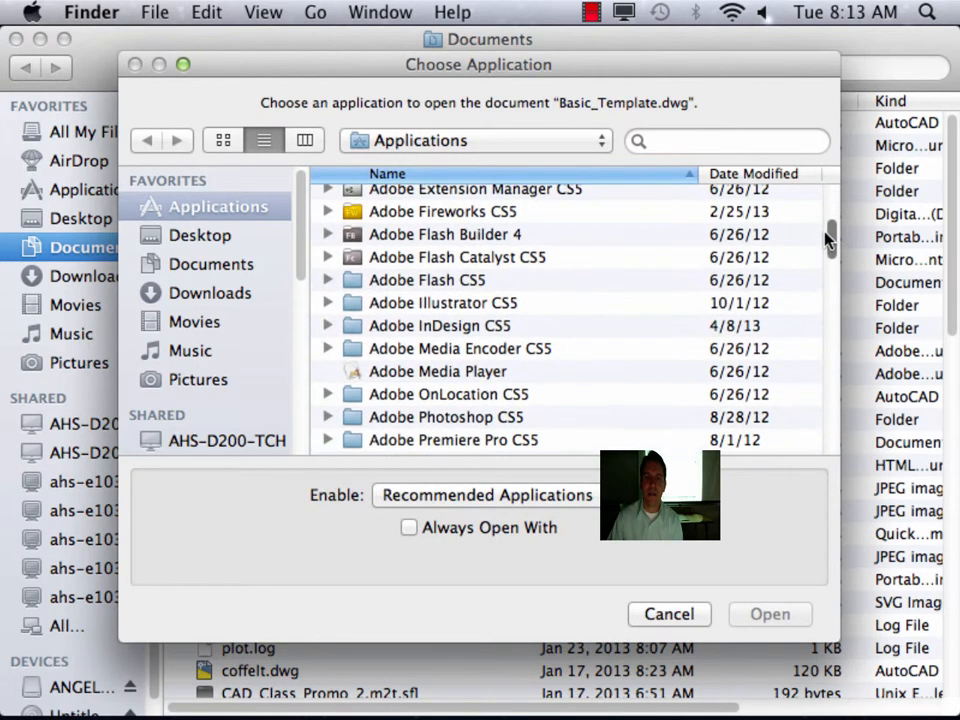
pyautogui.scroll(-3)
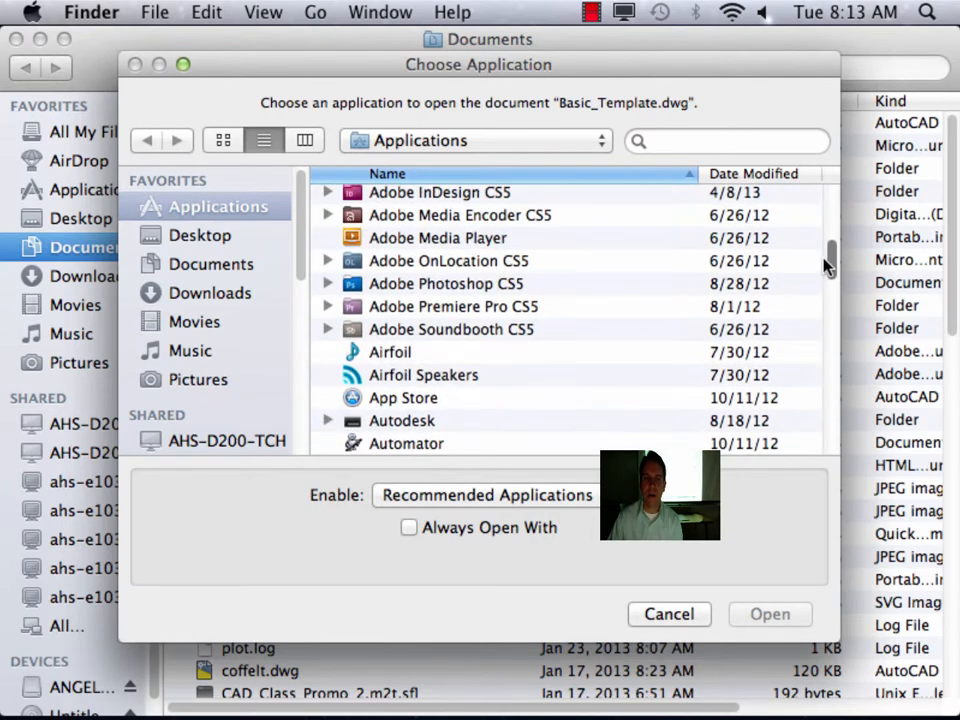
pyautogui.scroll(-3)
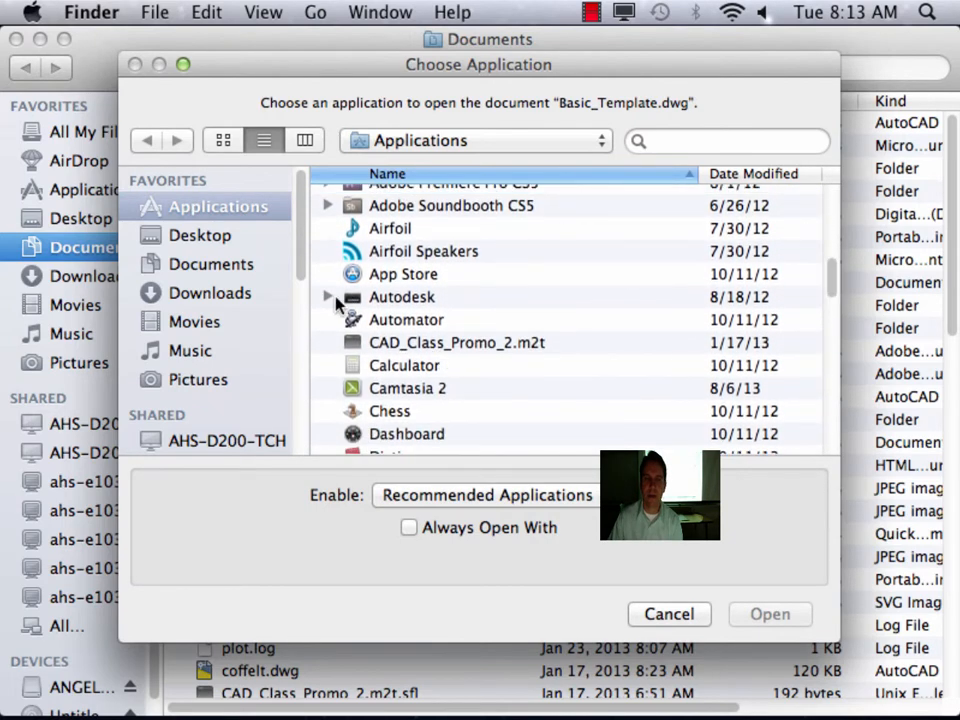
pyautogui.click(328, 296)
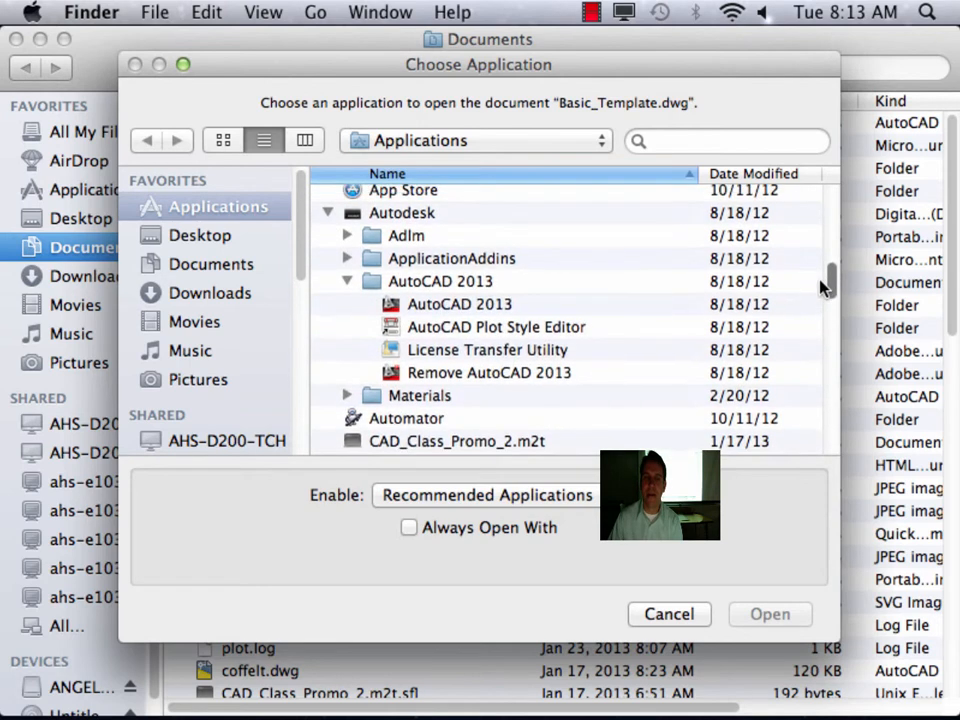
# Select AutoCAD 2013 for Basic_Template.dwg with Always Open With ticked.
pyautogui.click(460, 304)
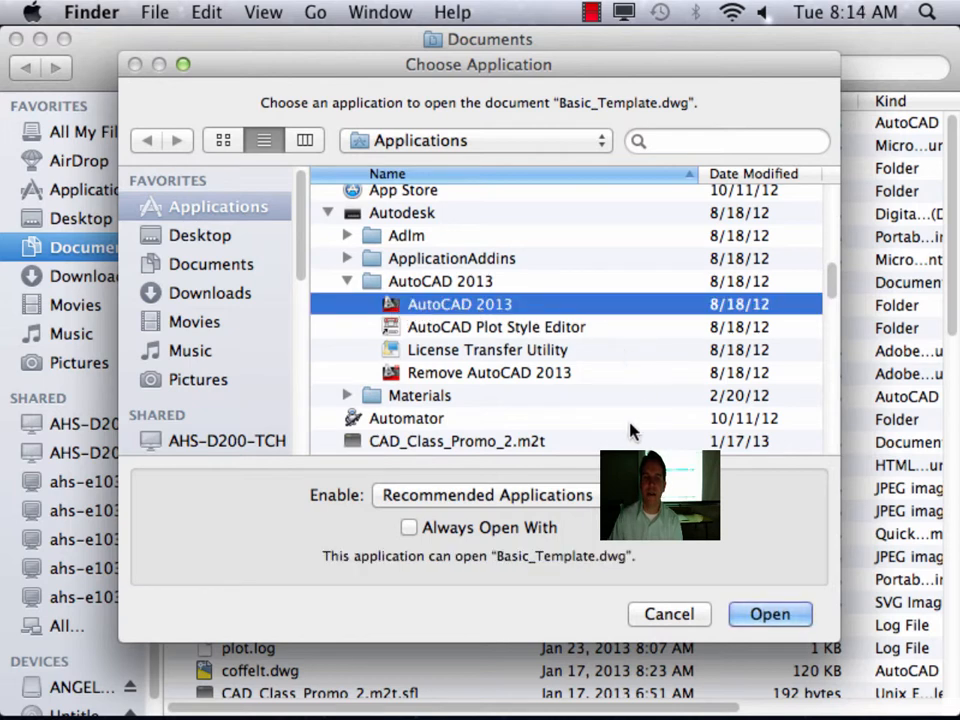
pyautogui.moveTo(382, 536)
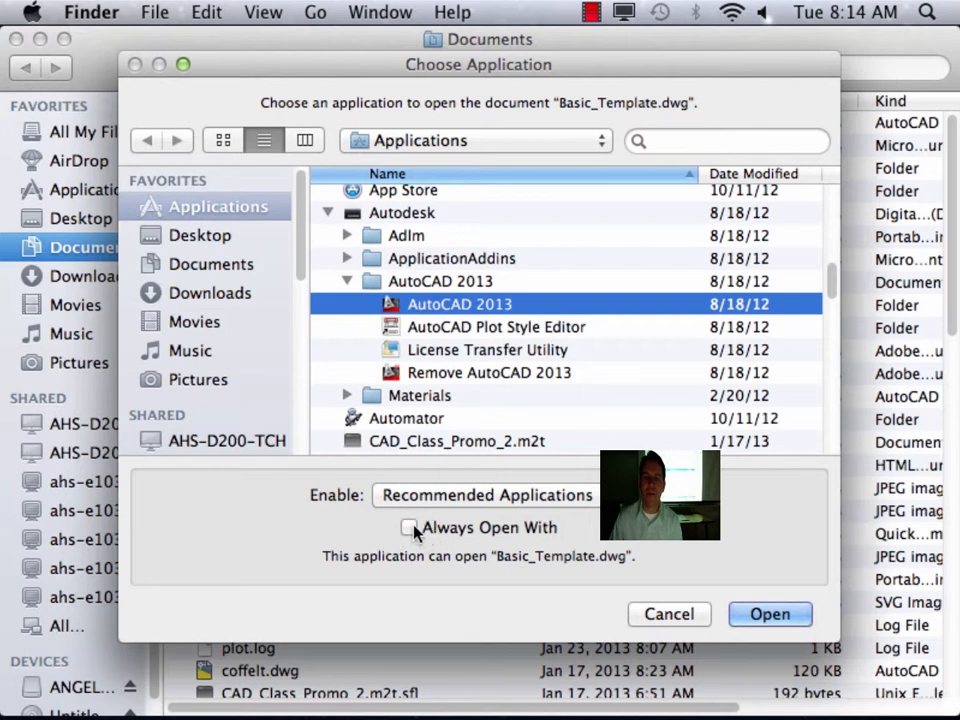
pyautogui.click(408, 528)
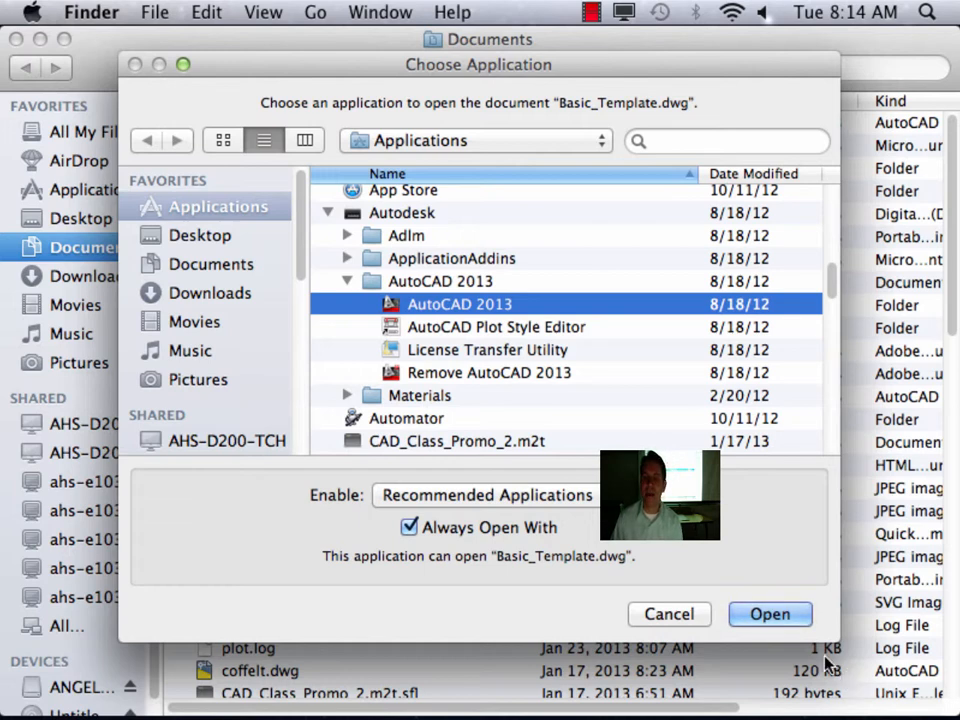
pyautogui.moveTo(520, 472)
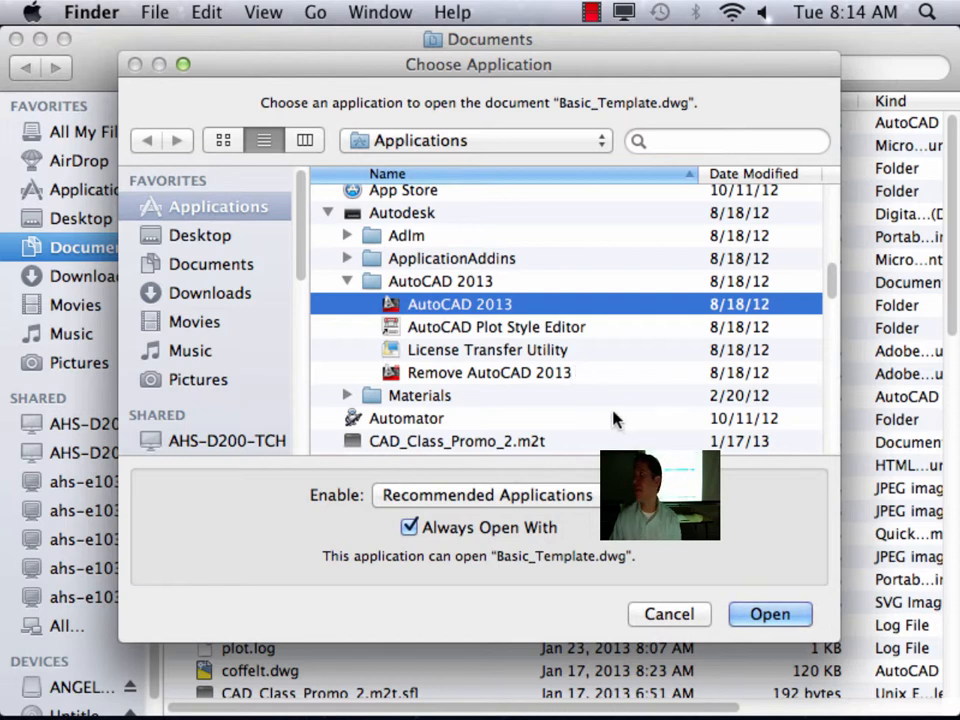
pyautogui.moveTo(606, 416)
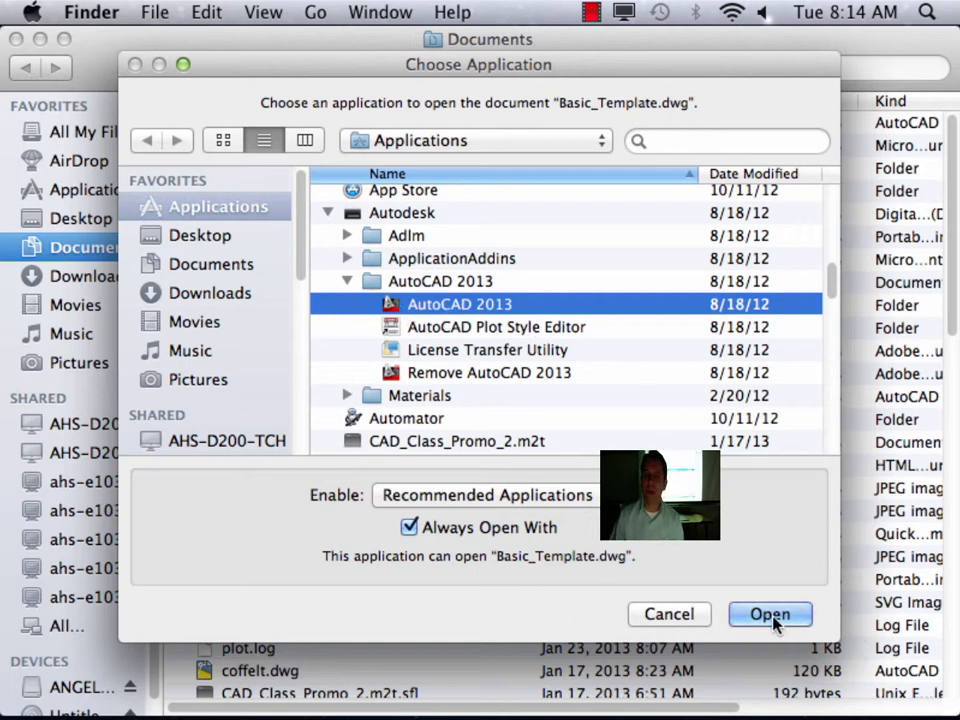
# Confirm AutoCAD 2013 with Open, then switch the display to 800 × 600, 56 Hz.
pyautogui.click(770, 614)
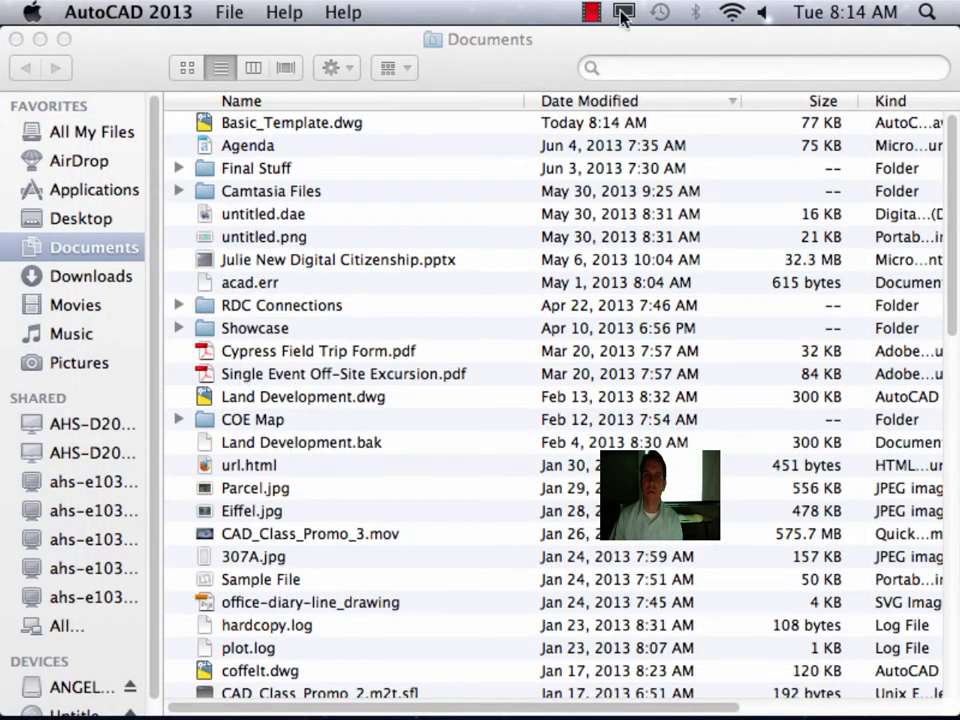
pyautogui.click(620, 12)
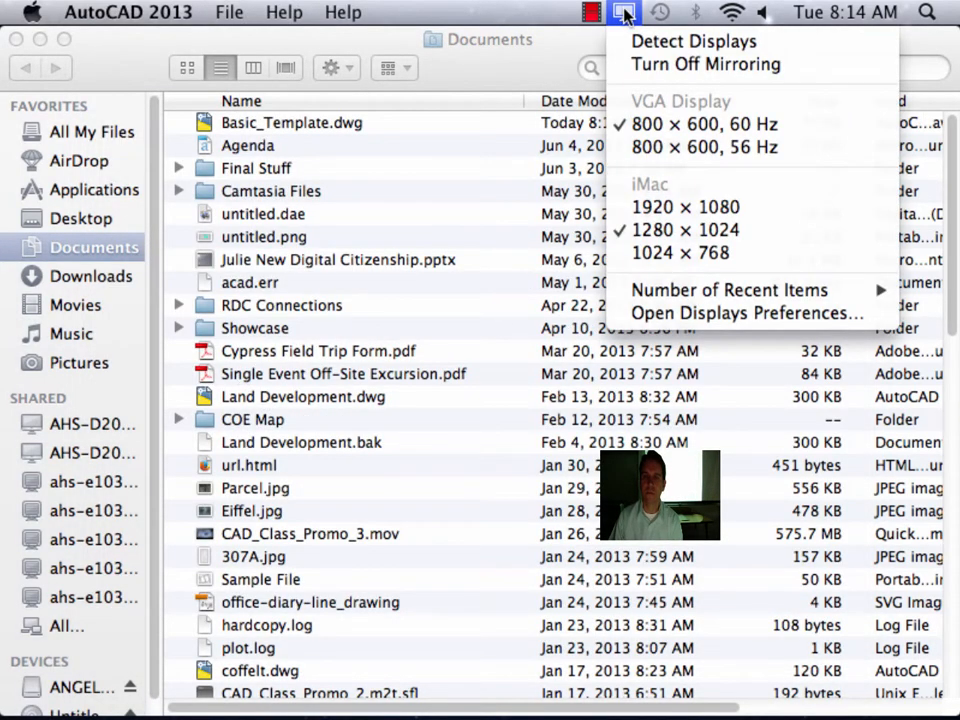
pyautogui.moveTo(704, 154)
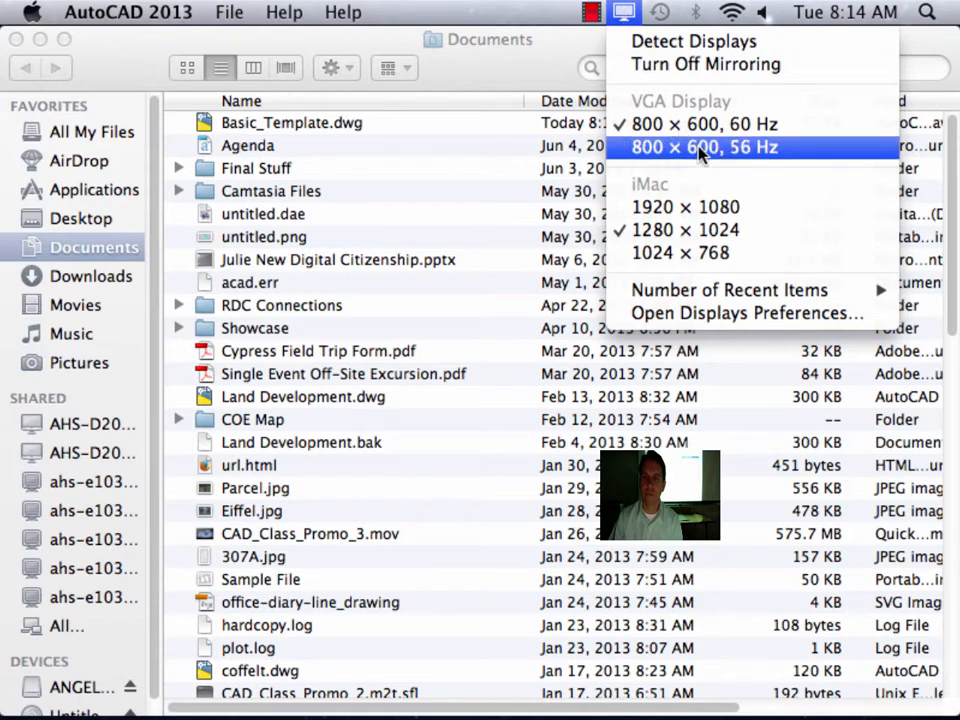
pyautogui.click(702, 148)
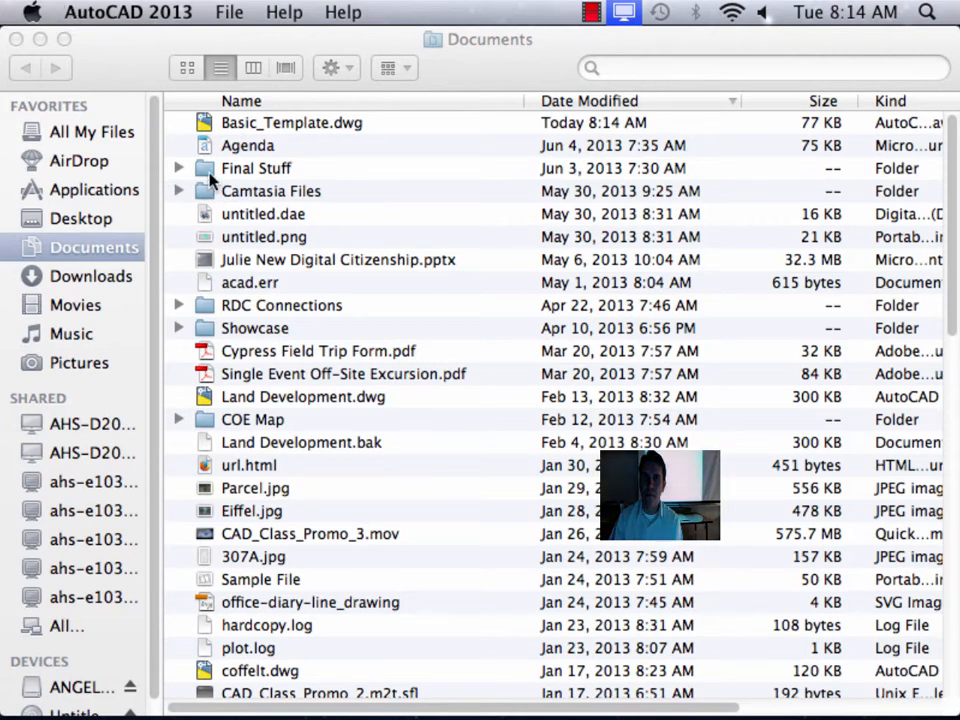
pyautogui.moveTo(452, 212)
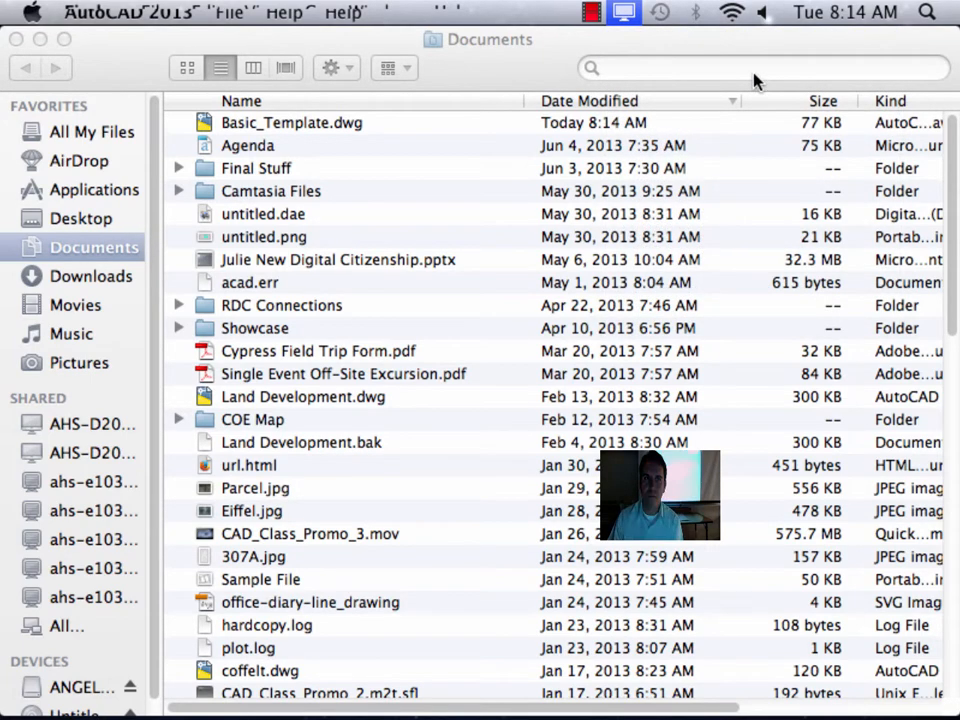
pyautogui.click(624, 12)
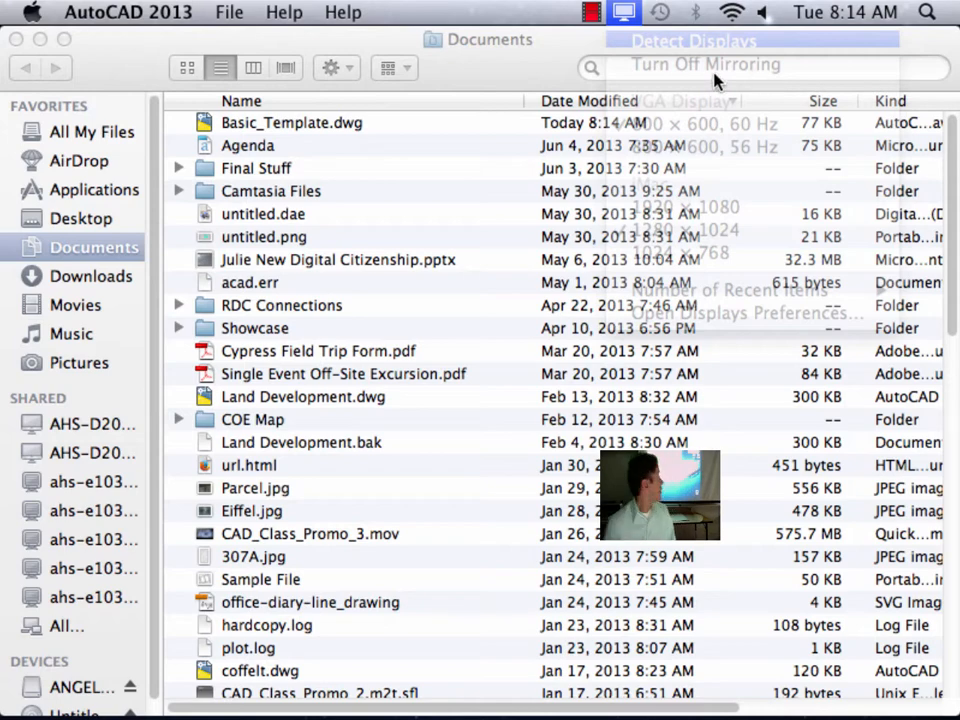